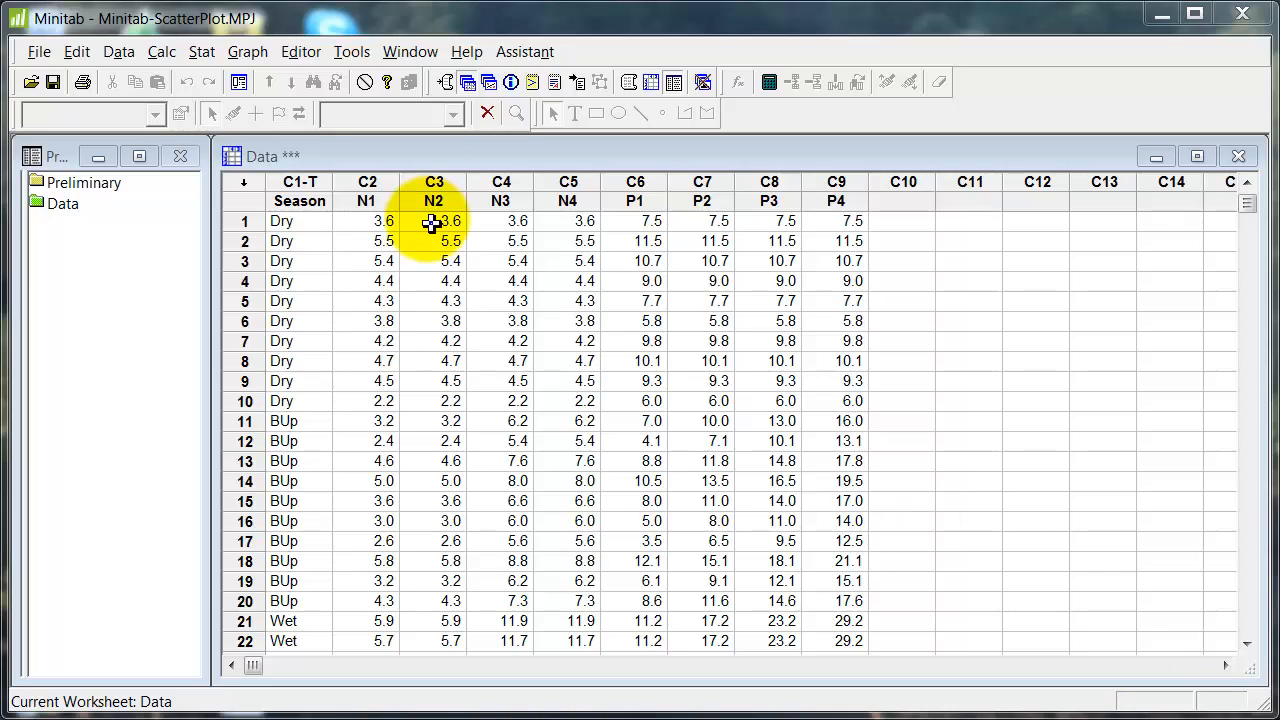
Step: Run Stat > Basic Statistics > Correlation on C2–C9 (N1–P4) with p-values displayed
{"action": "left_click", "coordinate": [368, 220]}
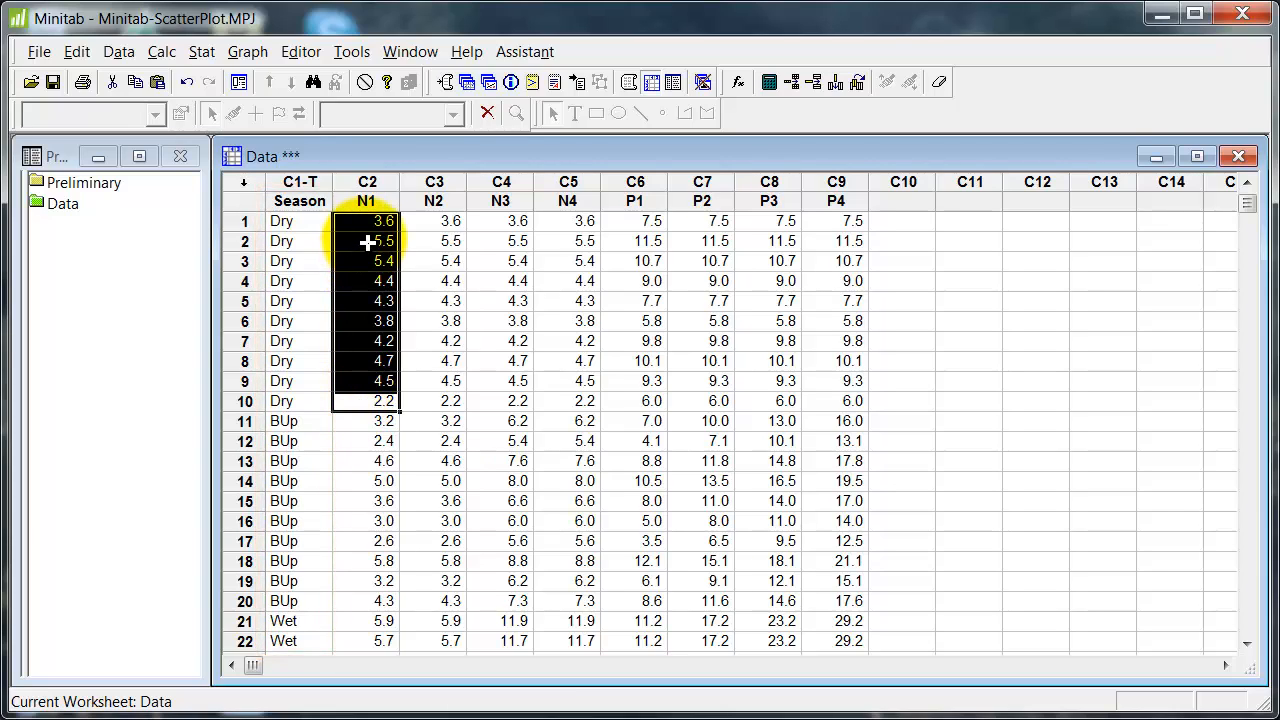
{"action": "left_click", "coordinate": [366, 220]}
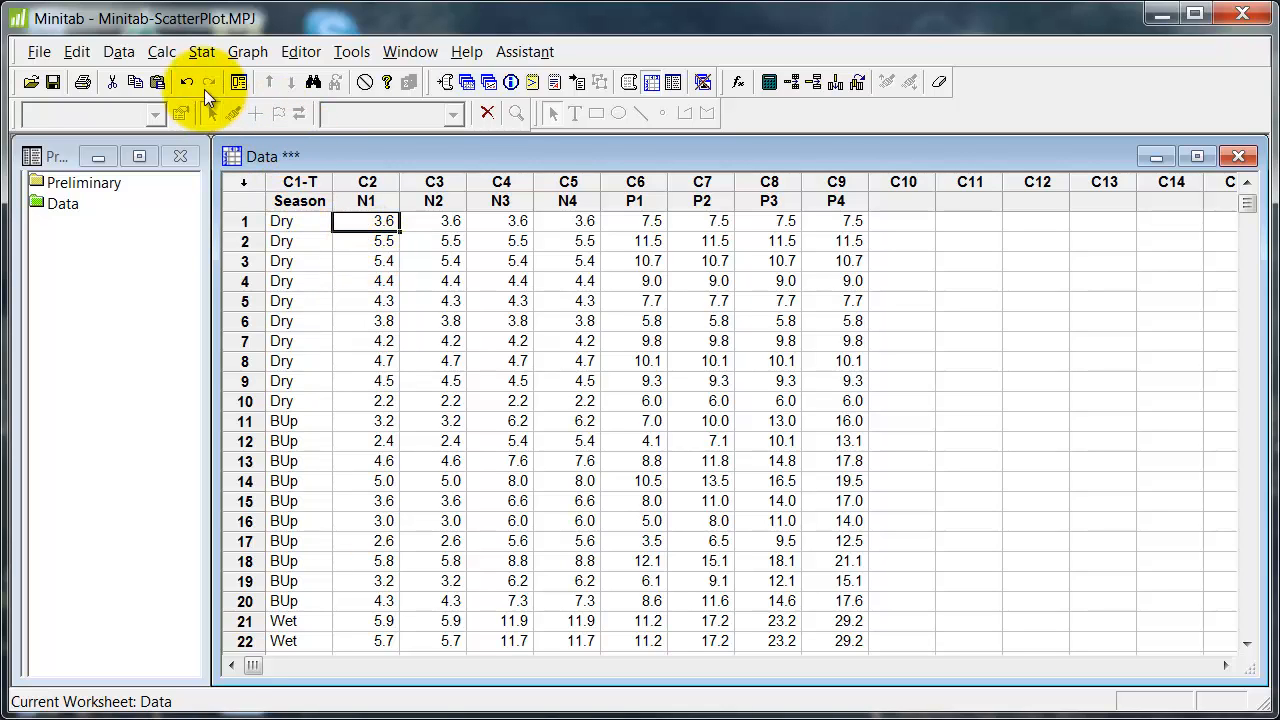
{"action": "left_click", "coordinate": [200, 52]}
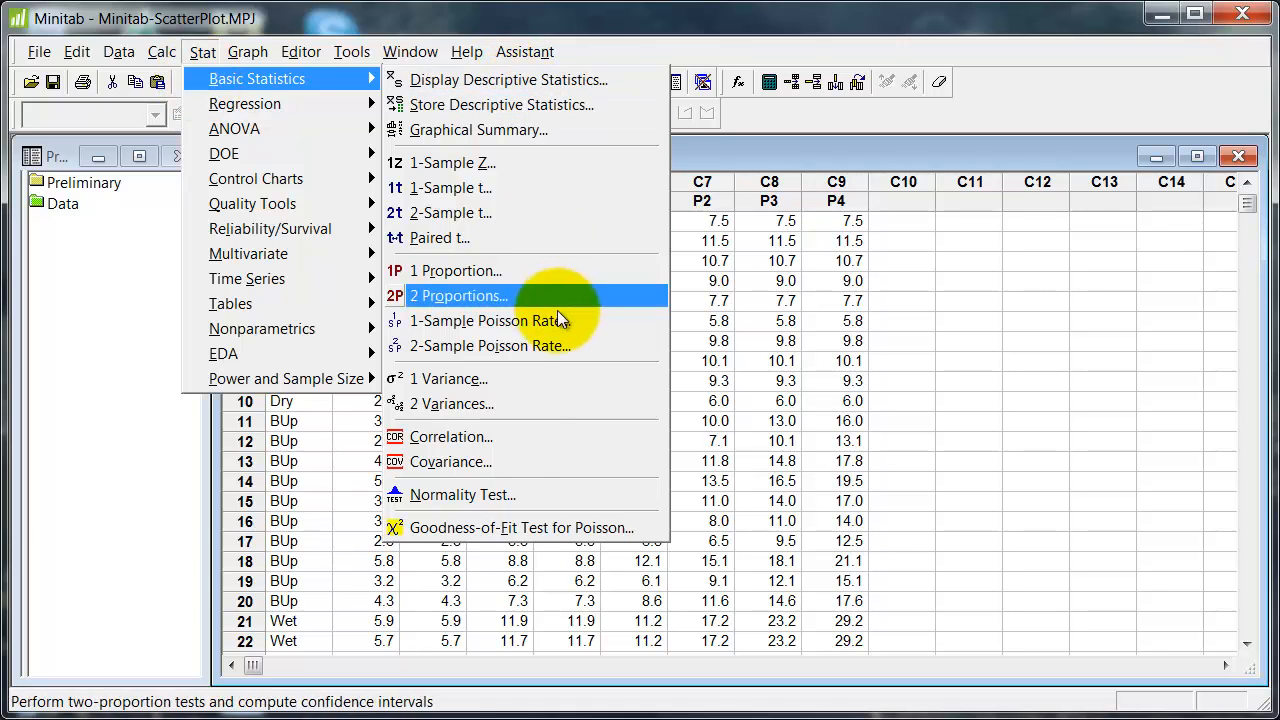
{"action": "left_click", "coordinate": [452, 436]}
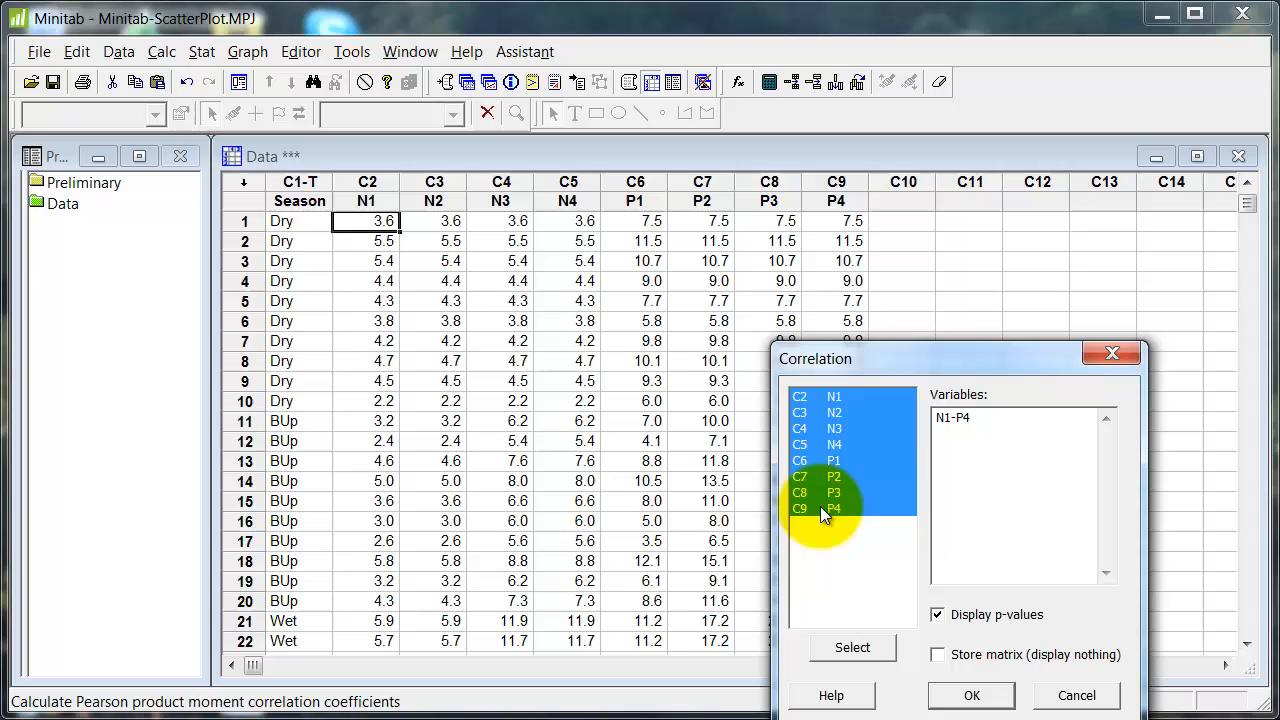
{"action": "left_click", "coordinate": [852, 648]}
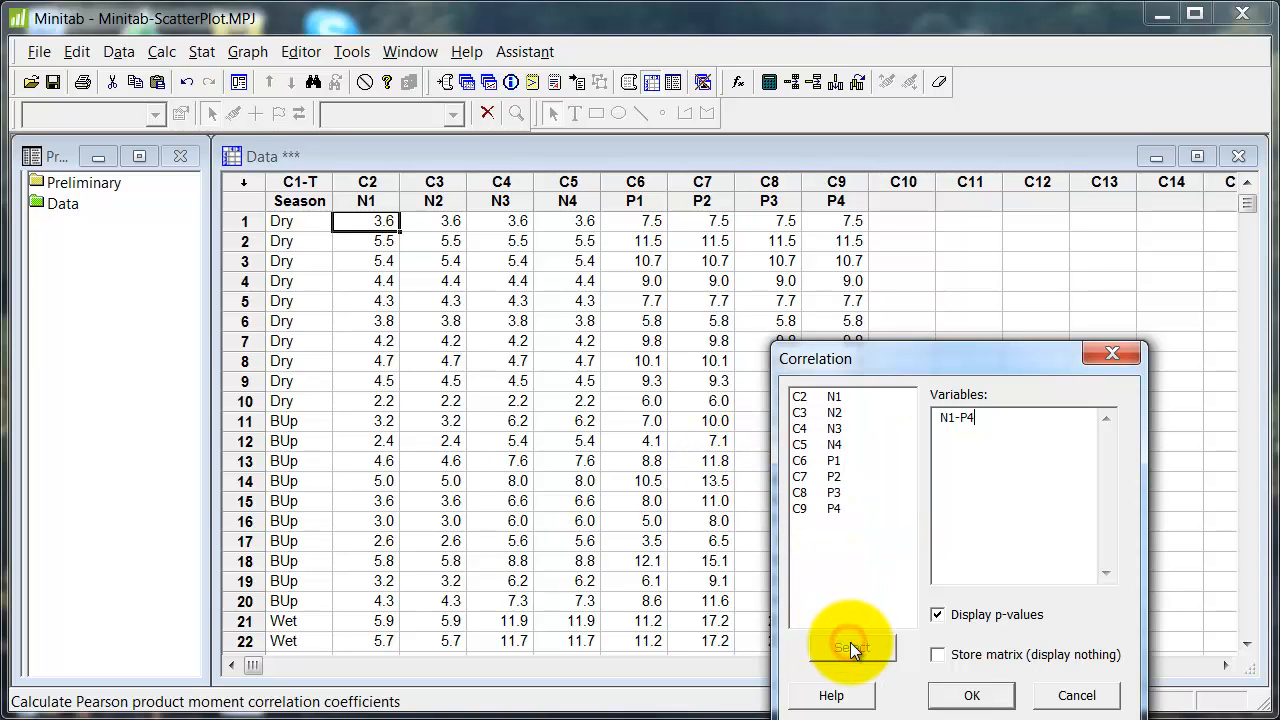
{"action": "left_click", "coordinate": [970, 696]}
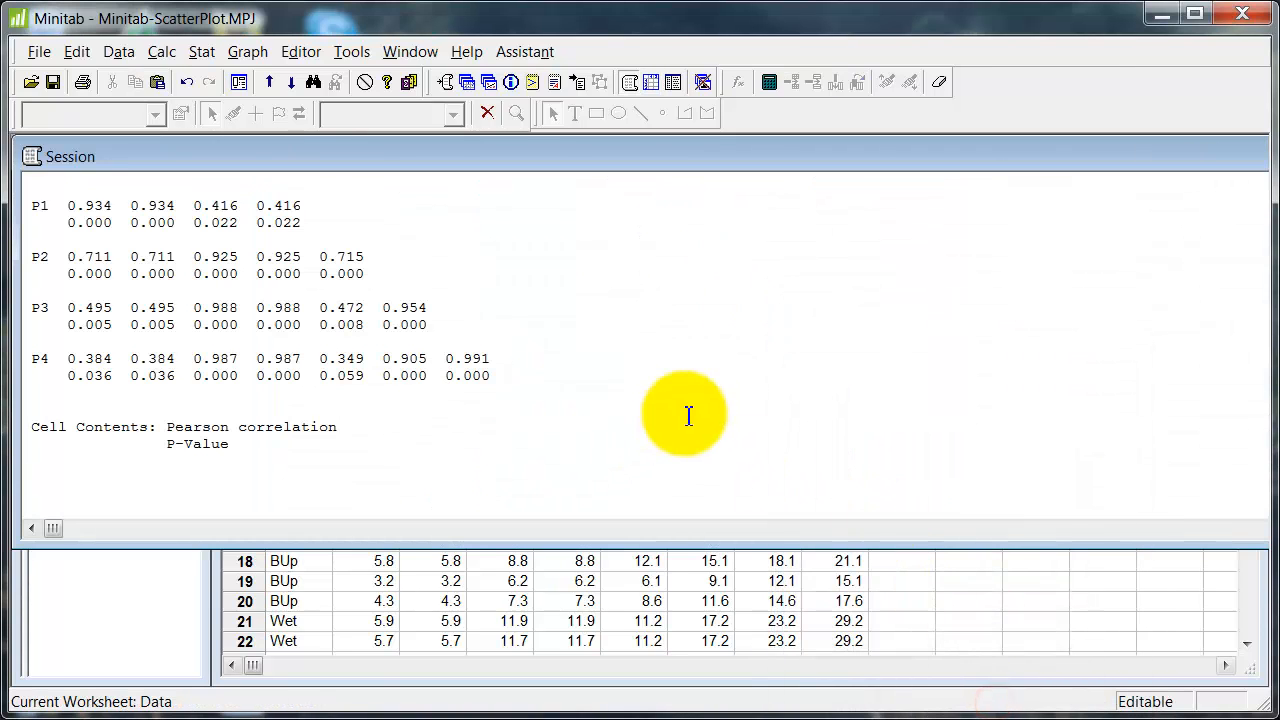
Step: Review strong pairs like N1–P1 (0.934) and N4–P4 (0.987), then return to the Data worksheet
{"action": "left_click", "coordinate": [452, 82]}
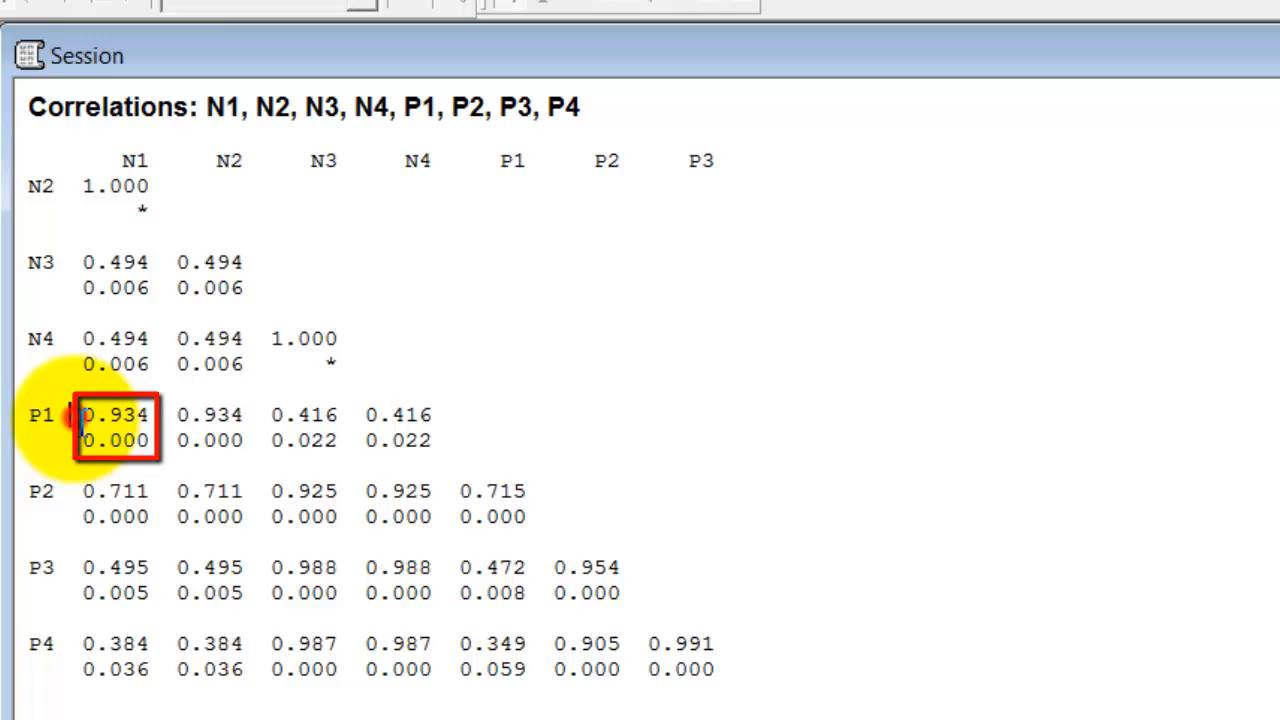
{"action": "mouse_move", "coordinate": [816, 384]}
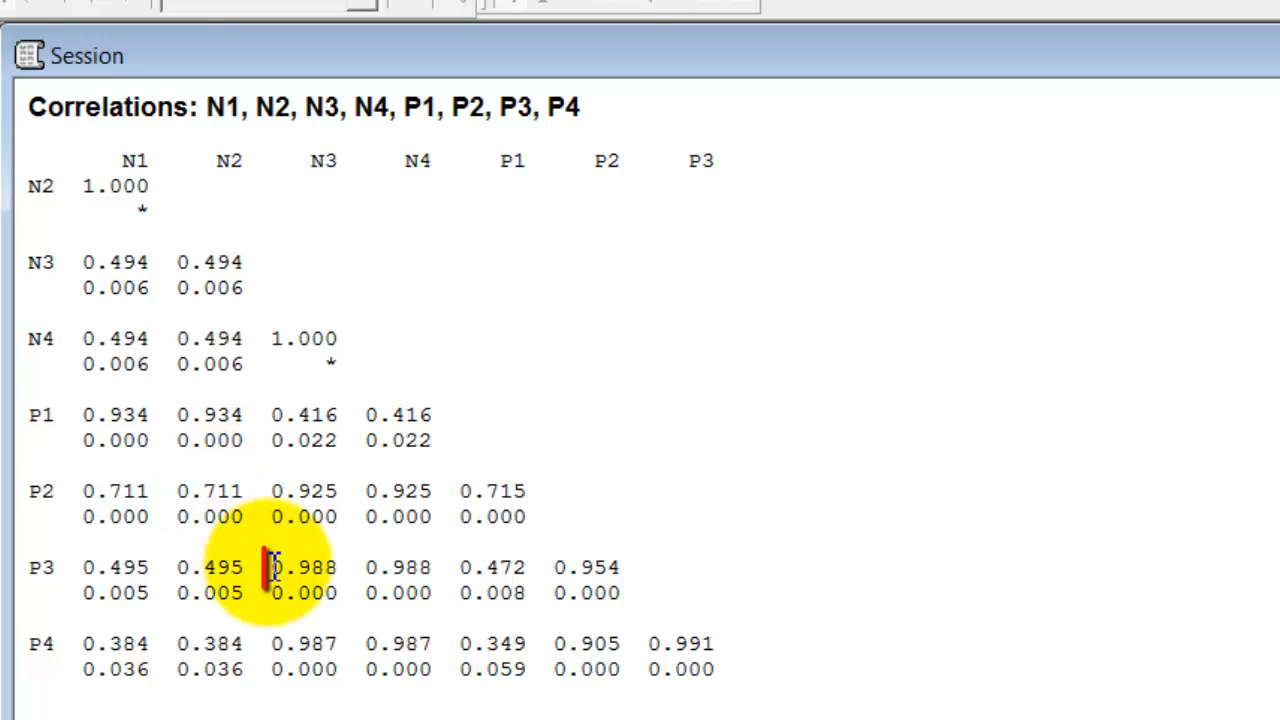
{"action": "left_click", "coordinate": [304, 580]}
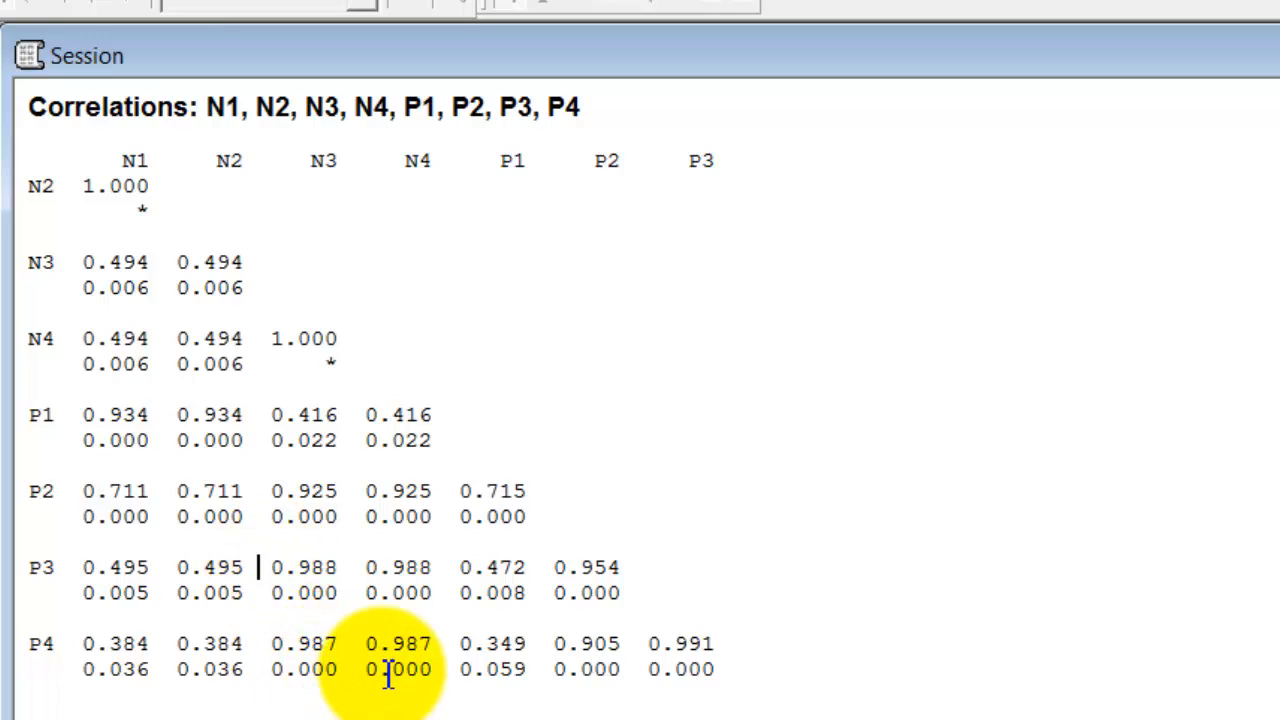
{"action": "left_click", "coordinate": [398, 656]}
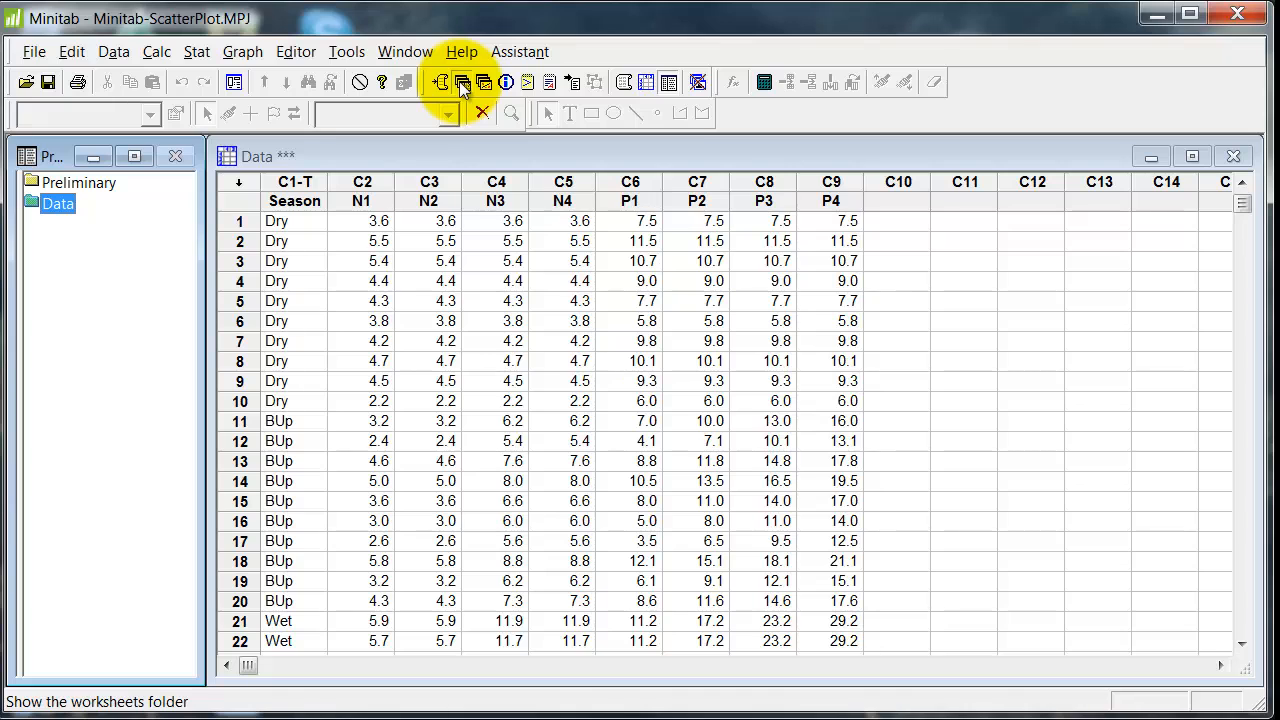
Step: Set up a simple scatterplot with Y = P1 and X = N1
{"action": "left_click", "coordinate": [242, 52]}
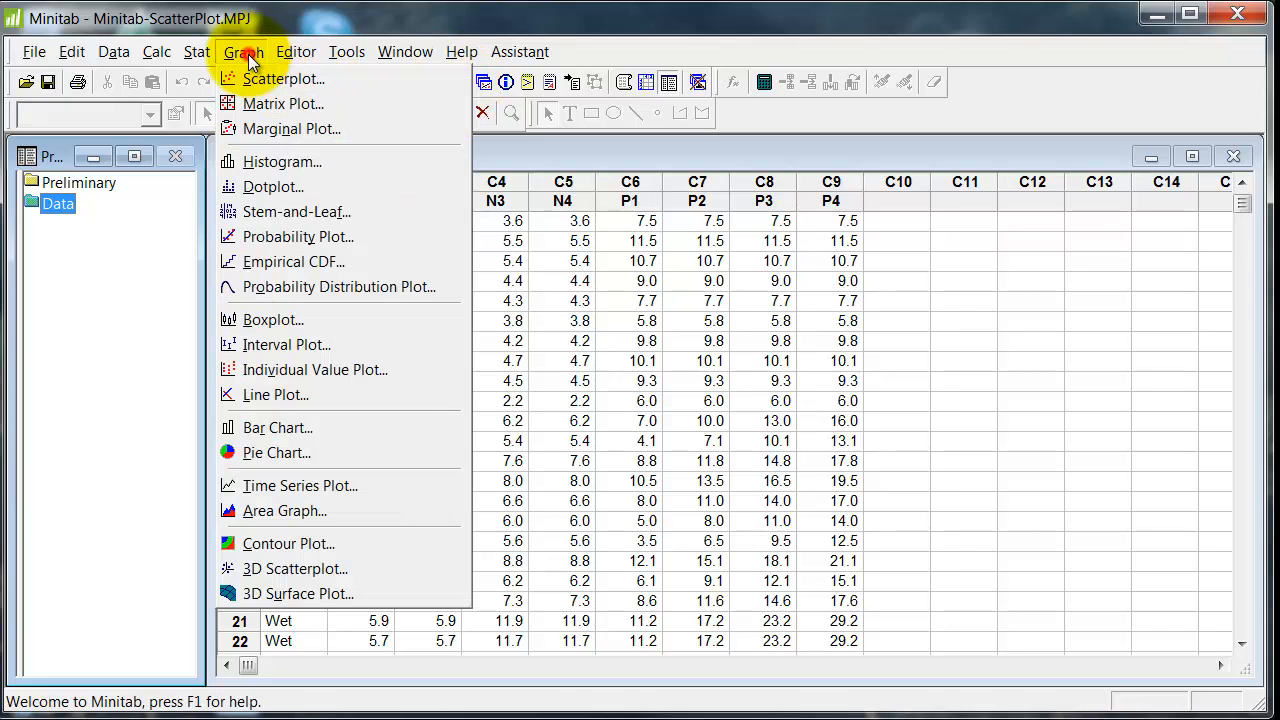
{"action": "left_click", "coordinate": [282, 78]}
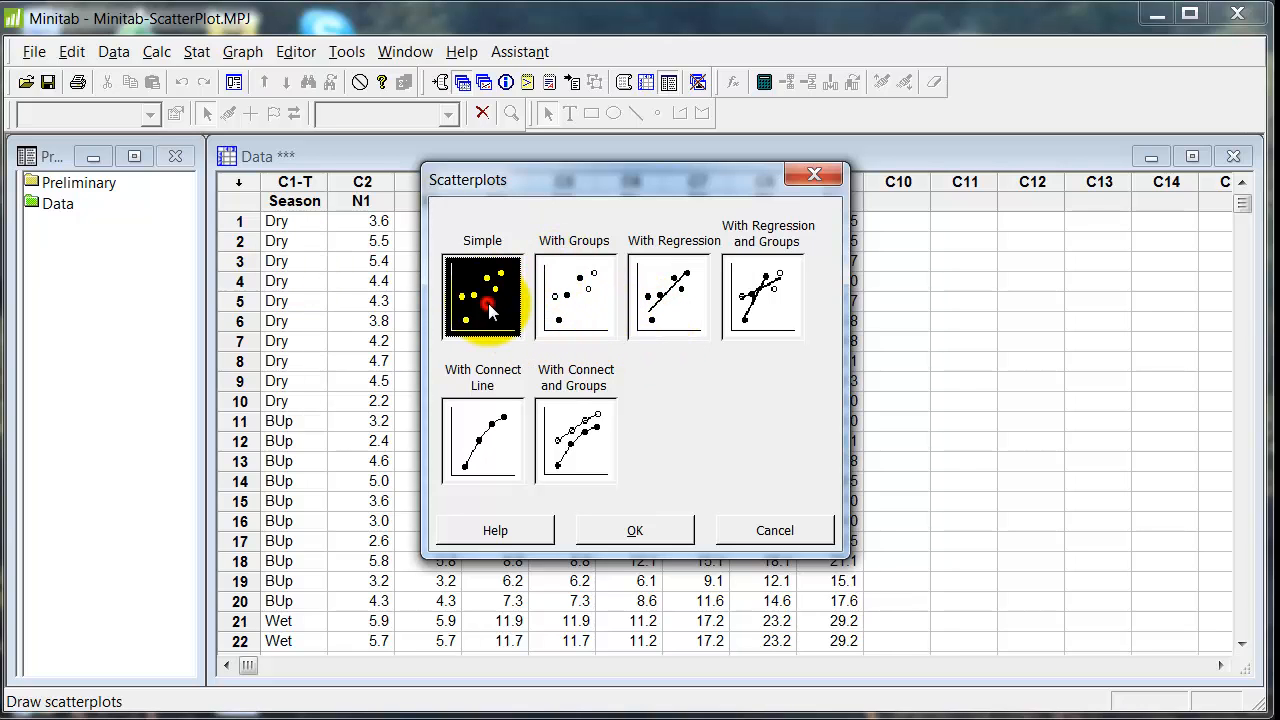
{"action": "left_click", "coordinate": [634, 530]}
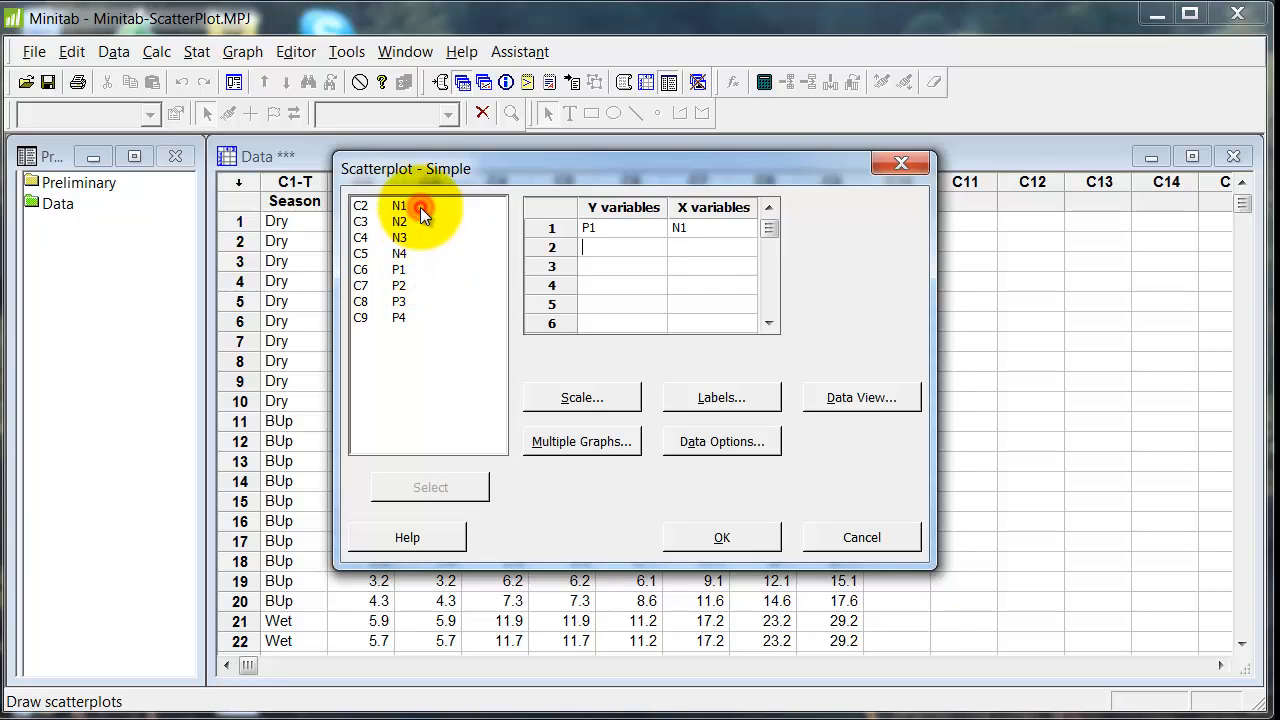
{"action": "left_click", "coordinate": [720, 536]}
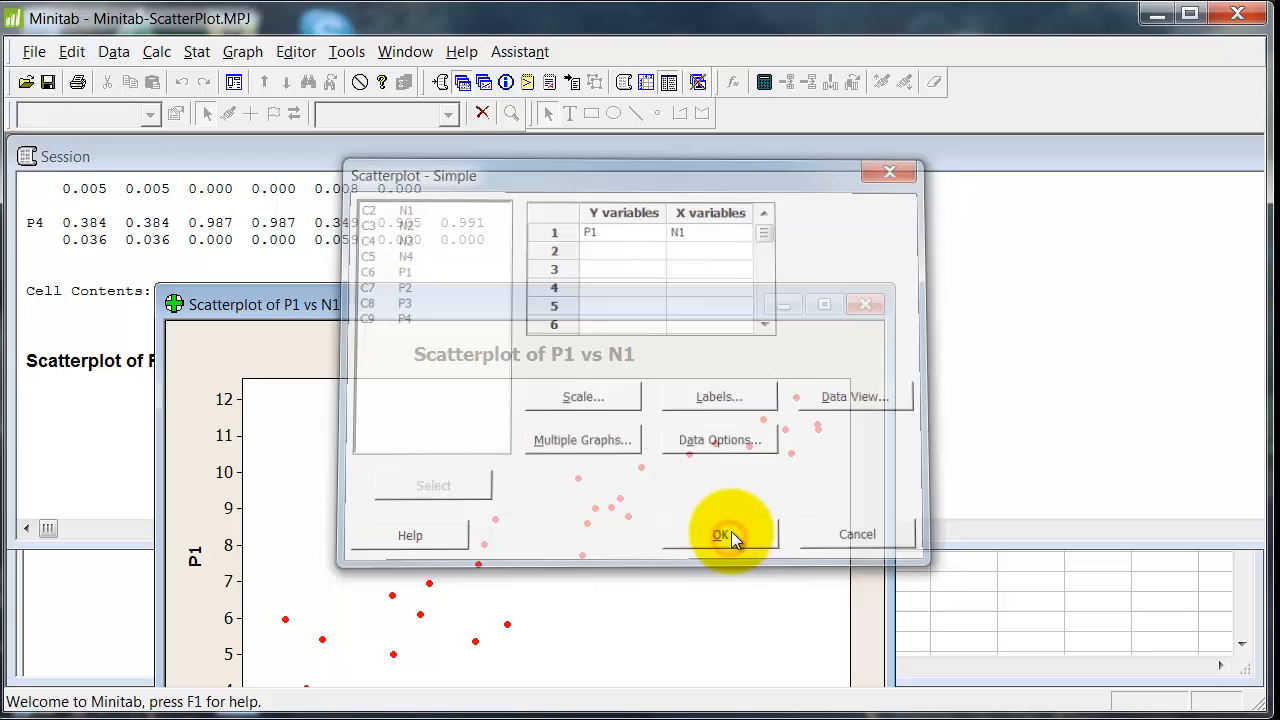
Step: Draw the P1 vs N1 scatterplot and the remaining P2–N2, P3–N3, P4–N4 plots
{"action": "left_click", "coordinate": [722, 534]}
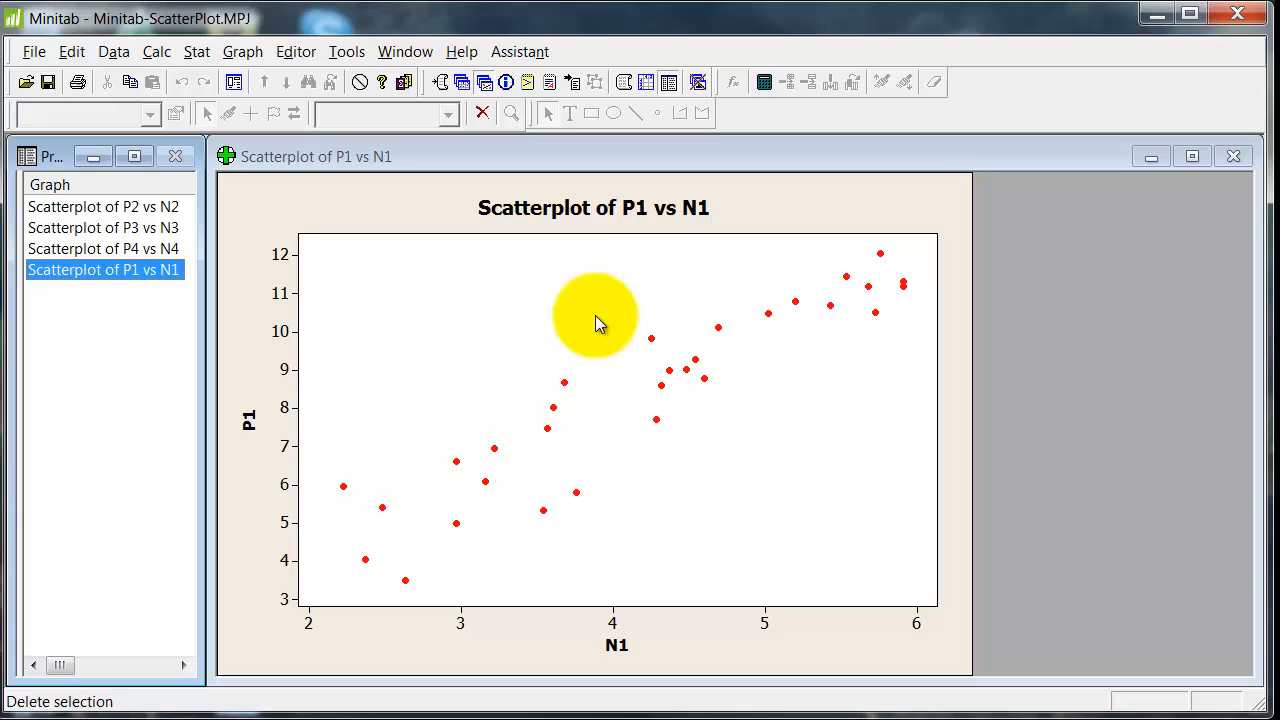
{"action": "mouse_move", "coordinate": [562, 320]}
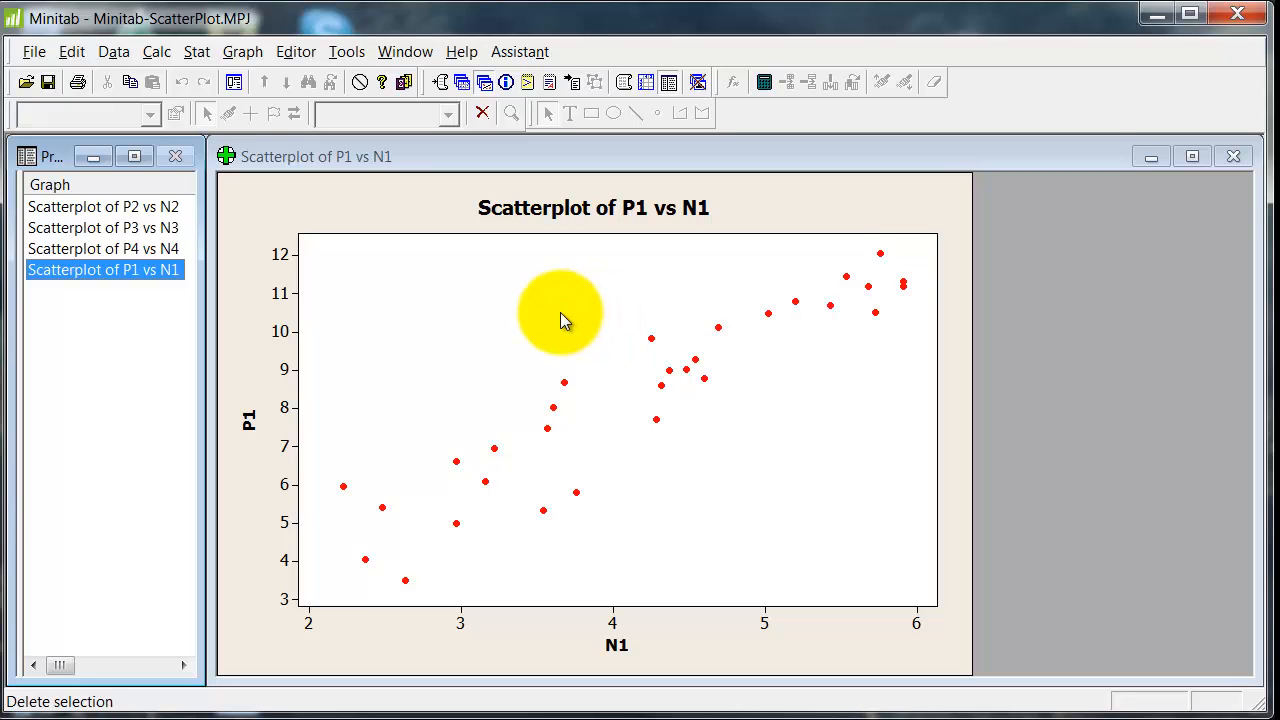
{"action": "left_click", "coordinate": [242, 52]}
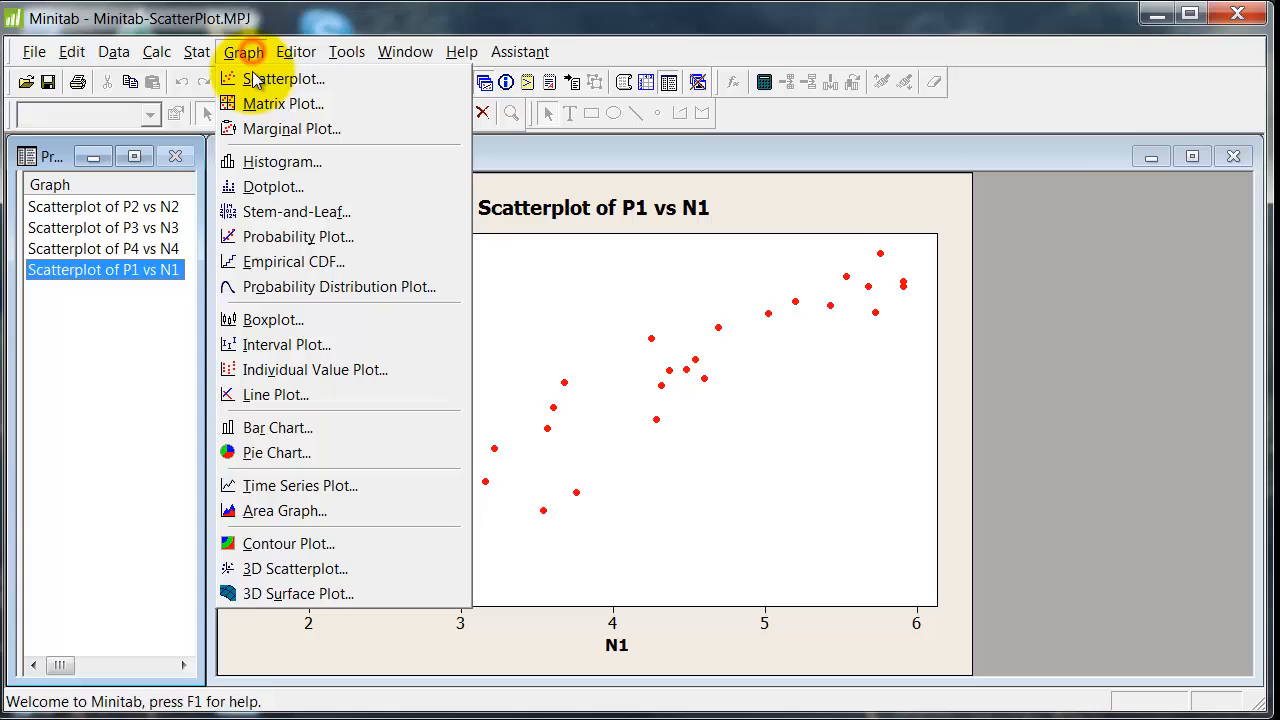
Step: Create a With Regression and Groups scatterplot of P1 vs N1 grouped by Season
{"action": "left_click", "coordinate": [284, 78]}
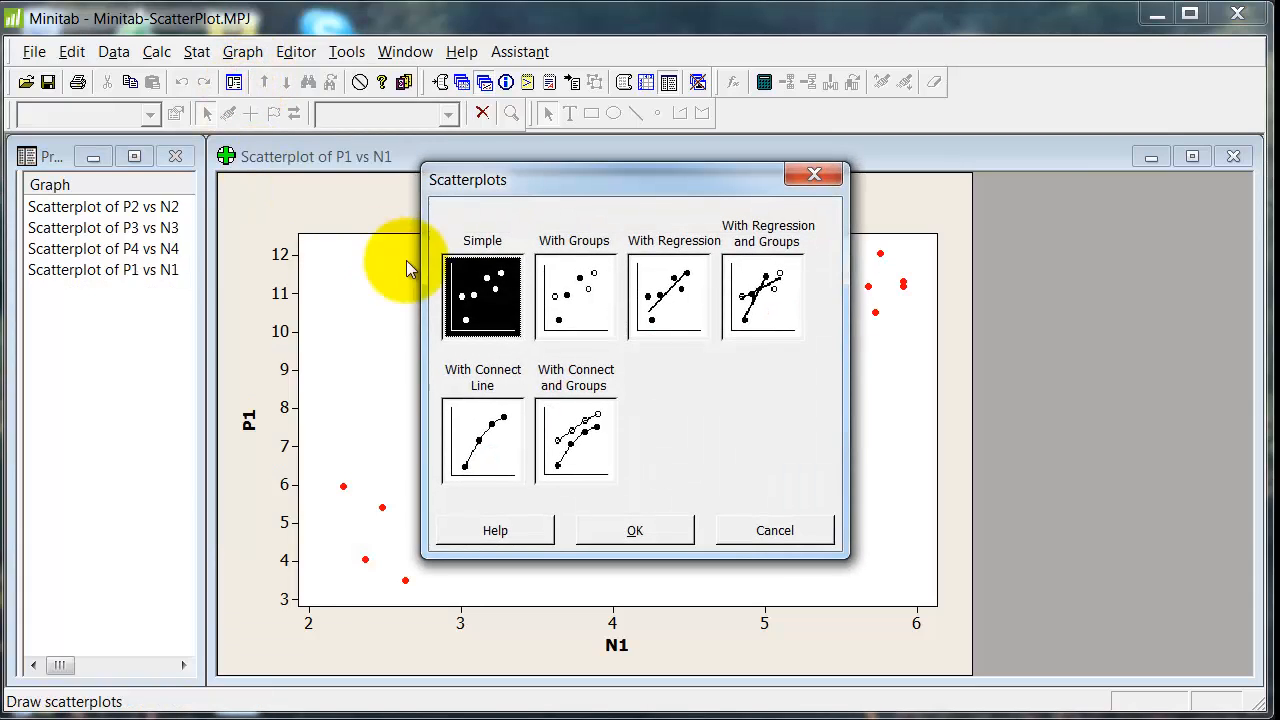
{"action": "left_click", "coordinate": [762, 296]}
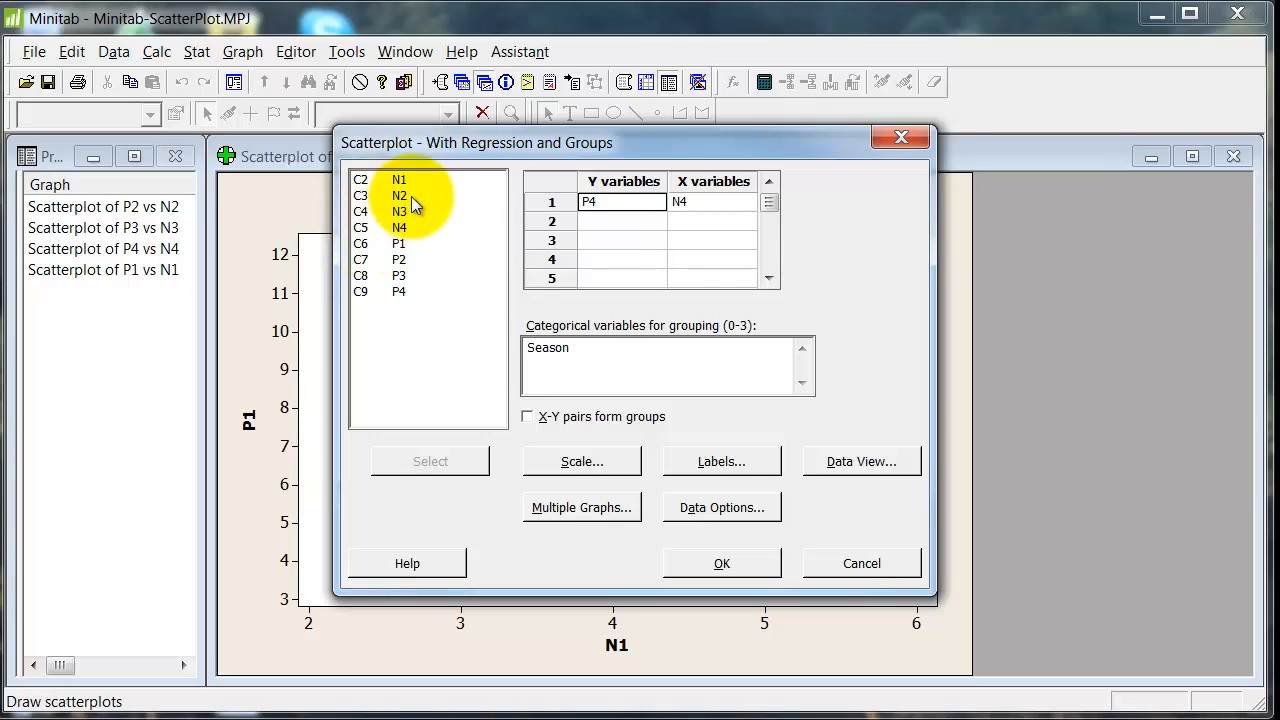
{"action": "left_click", "coordinate": [400, 244]}
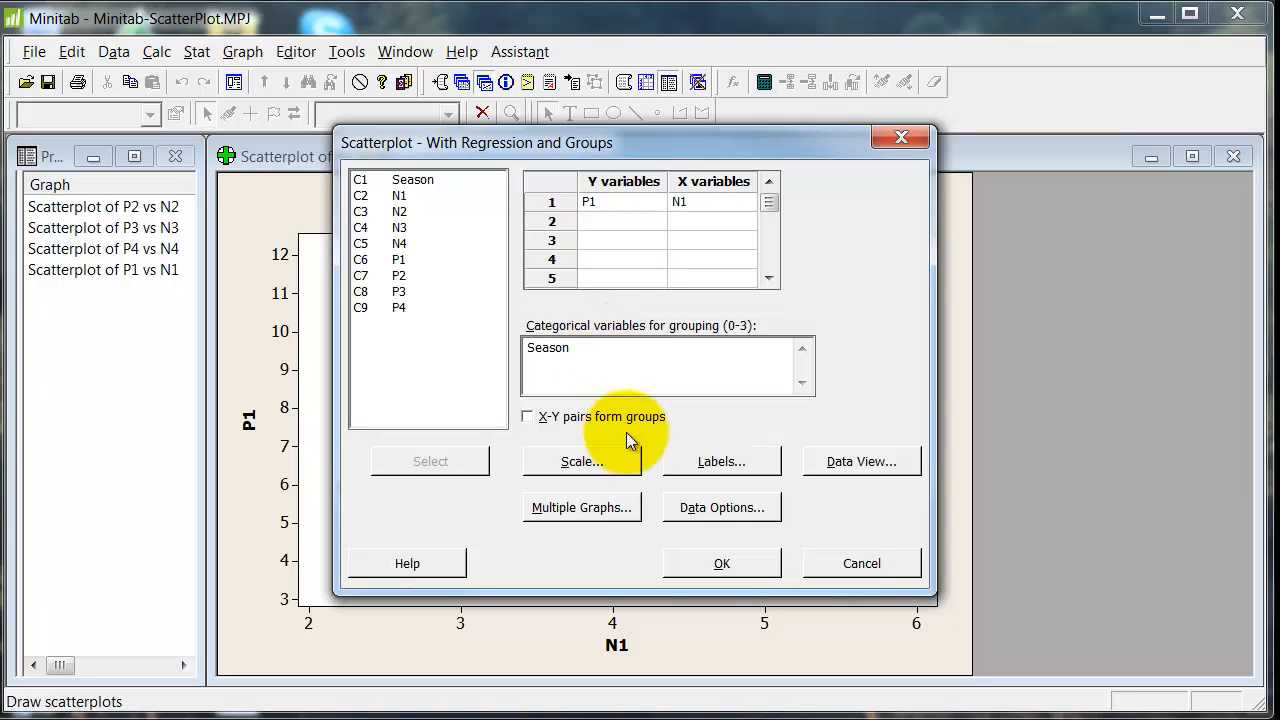
{"action": "left_click", "coordinate": [720, 564]}
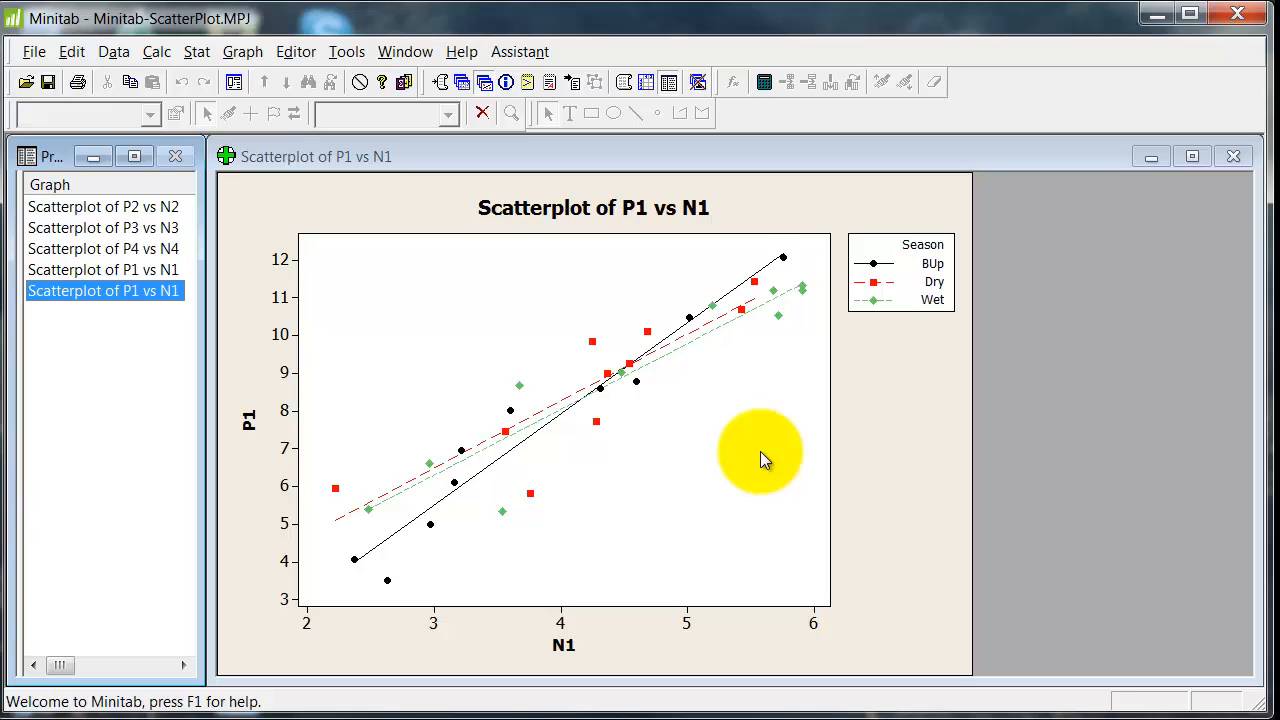
{"action": "mouse_move", "coordinate": [484, 470]}
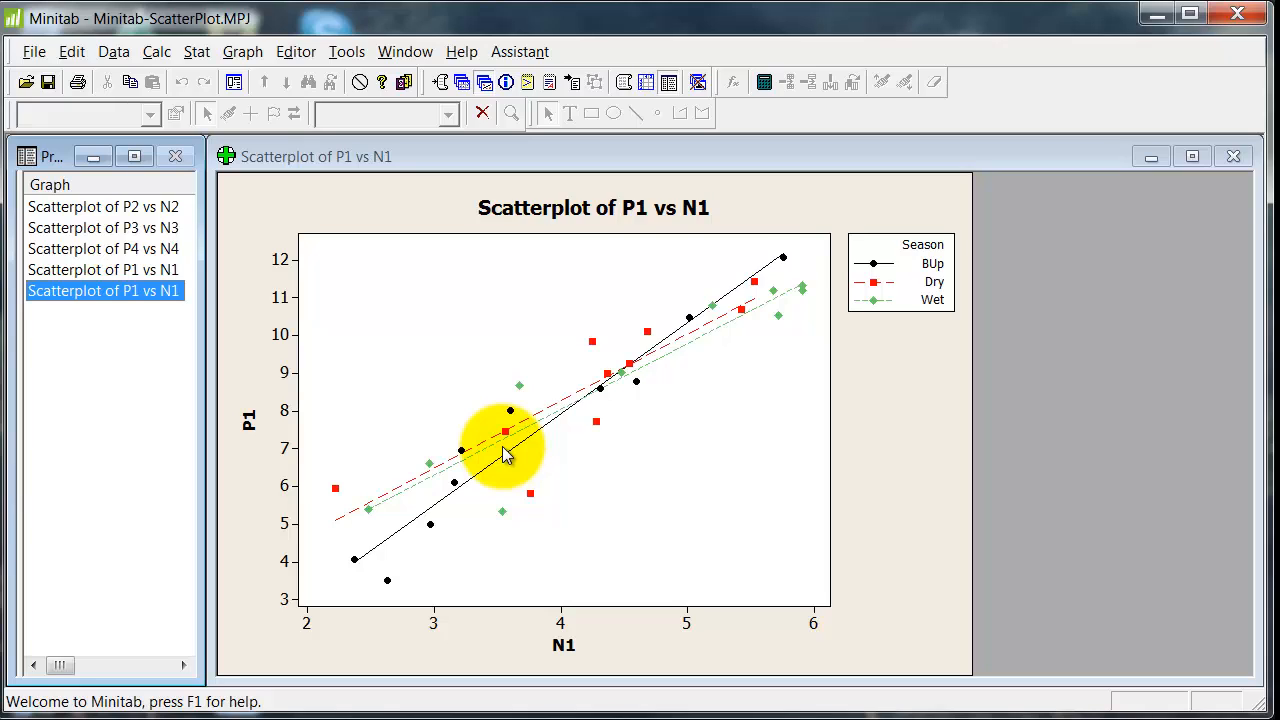
{"action": "mouse_move", "coordinate": [428, 412]}
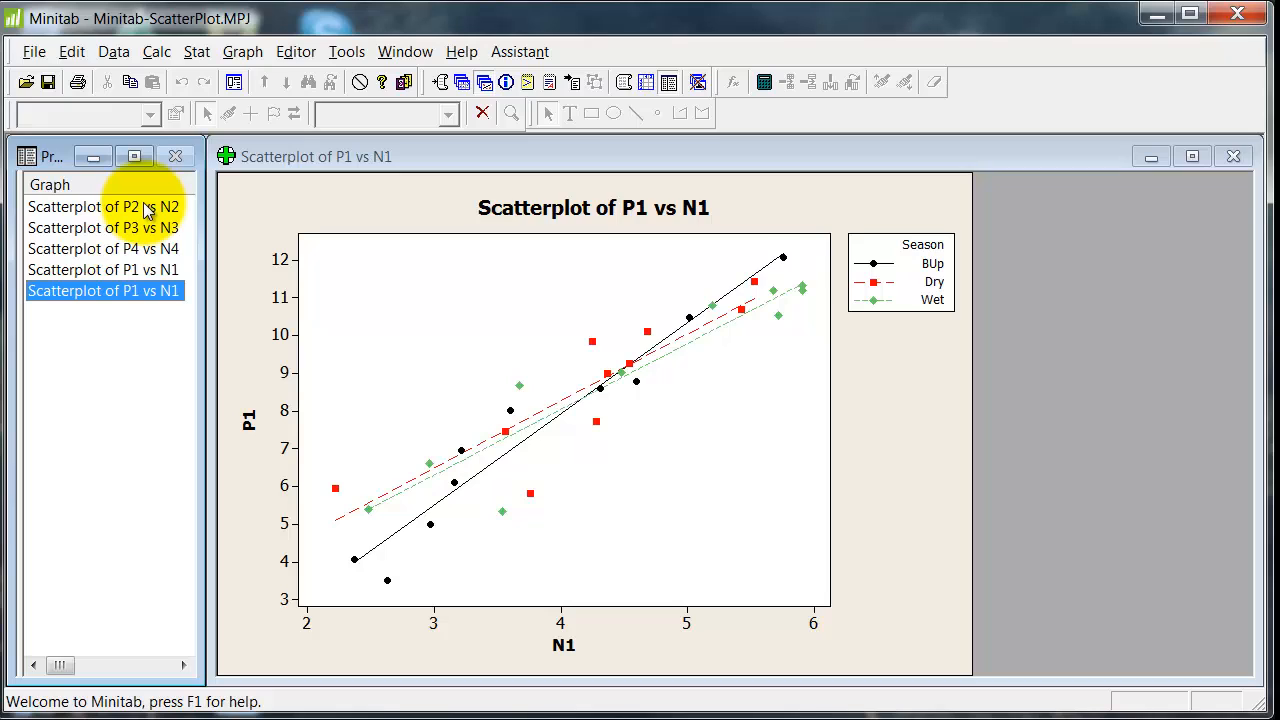
Step: Show the Season-grouped P2 vs N2 scatterplot with BUp, Dry and Wet fit lines
{"action": "left_click", "coordinate": [104, 206]}
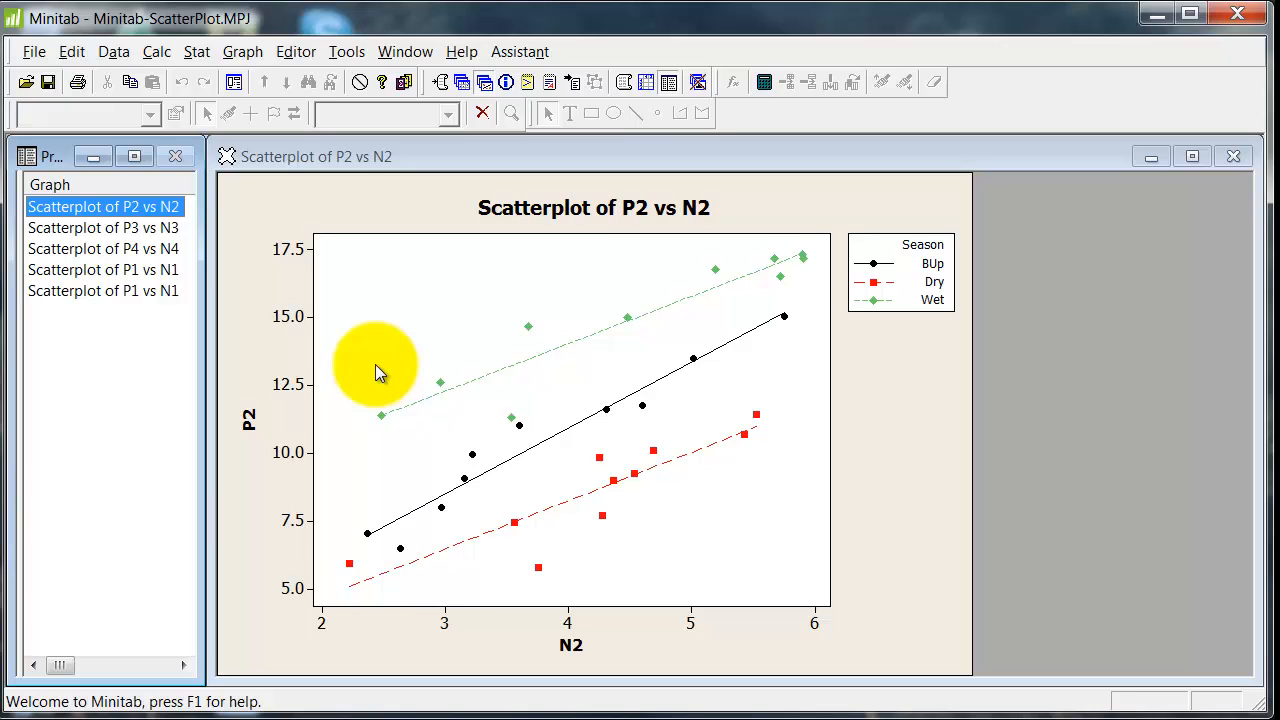
{"action": "mouse_move", "coordinate": [548, 440]}
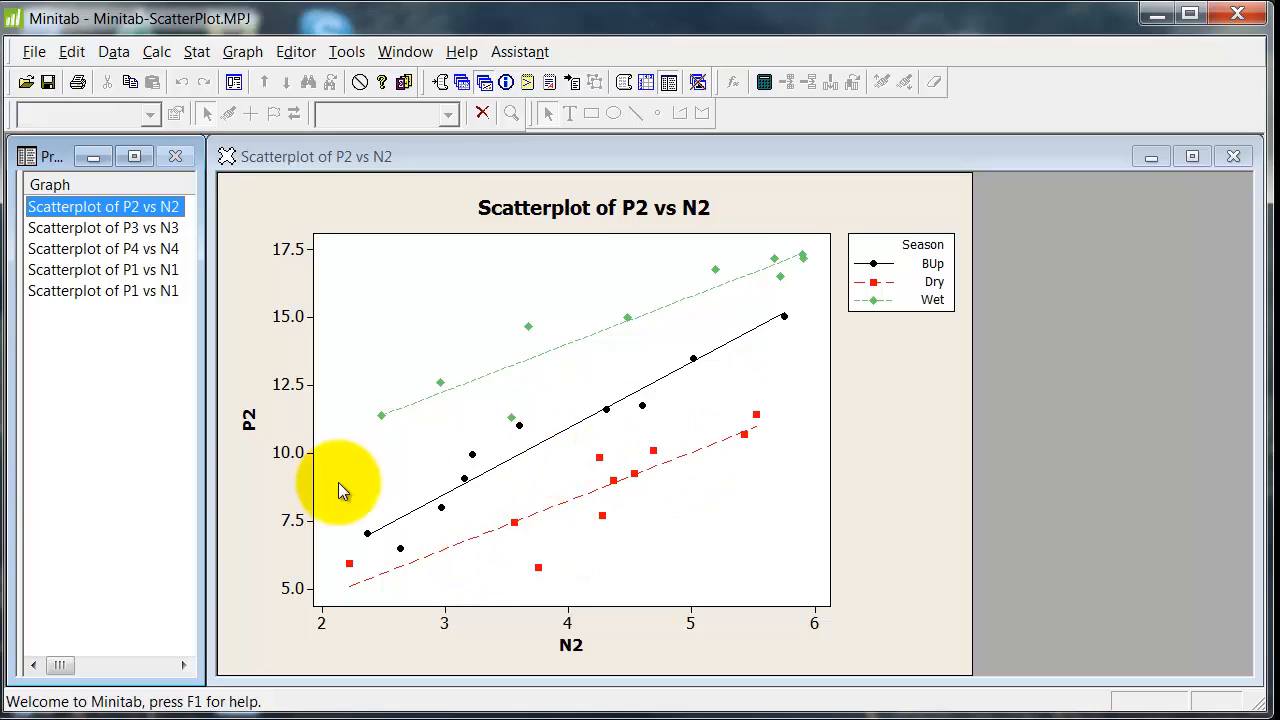
{"action": "mouse_move", "coordinate": [628, 344]}
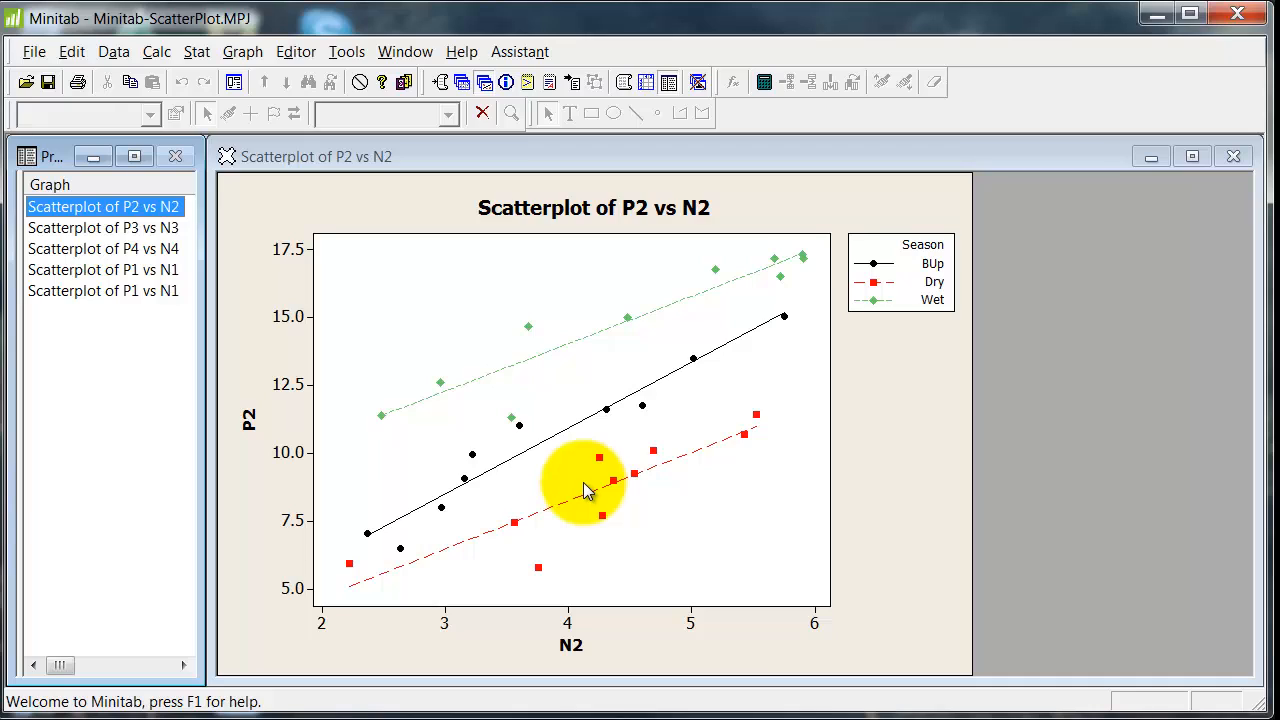
{"action": "mouse_move", "coordinate": [612, 338]}
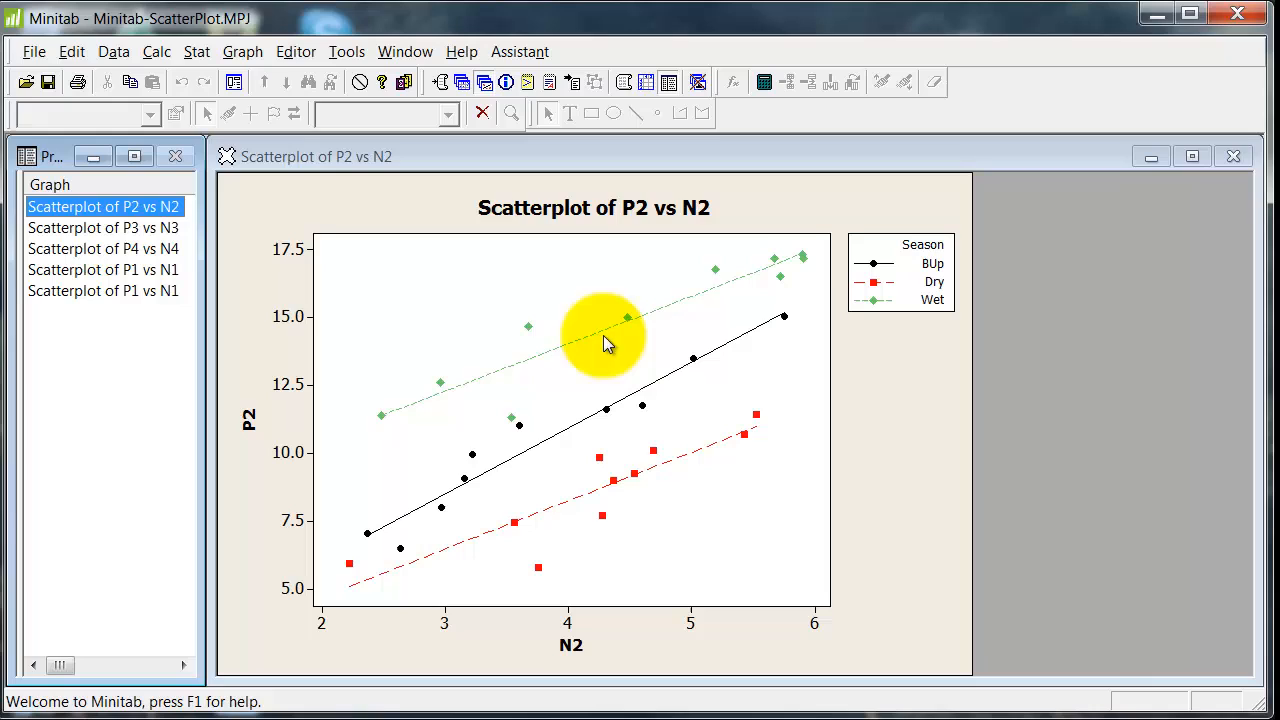
{"action": "mouse_move", "coordinate": [700, 298]}
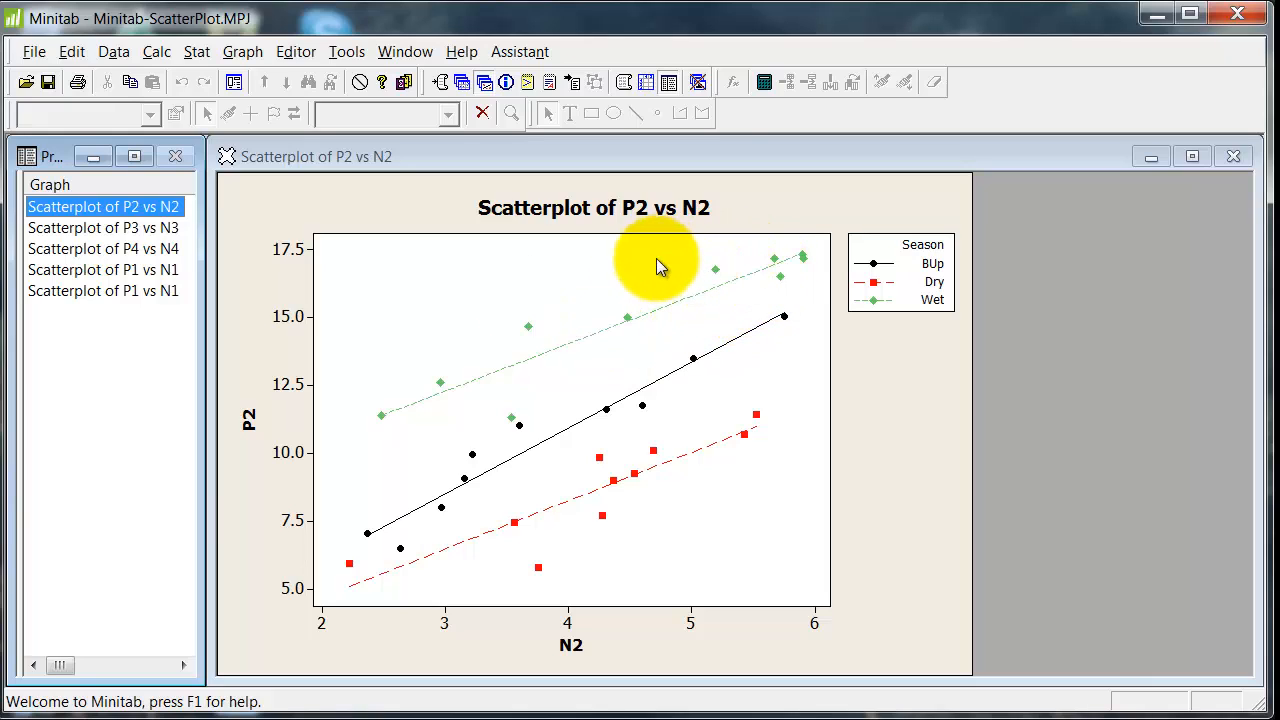
{"action": "mouse_move", "coordinate": [790, 296]}
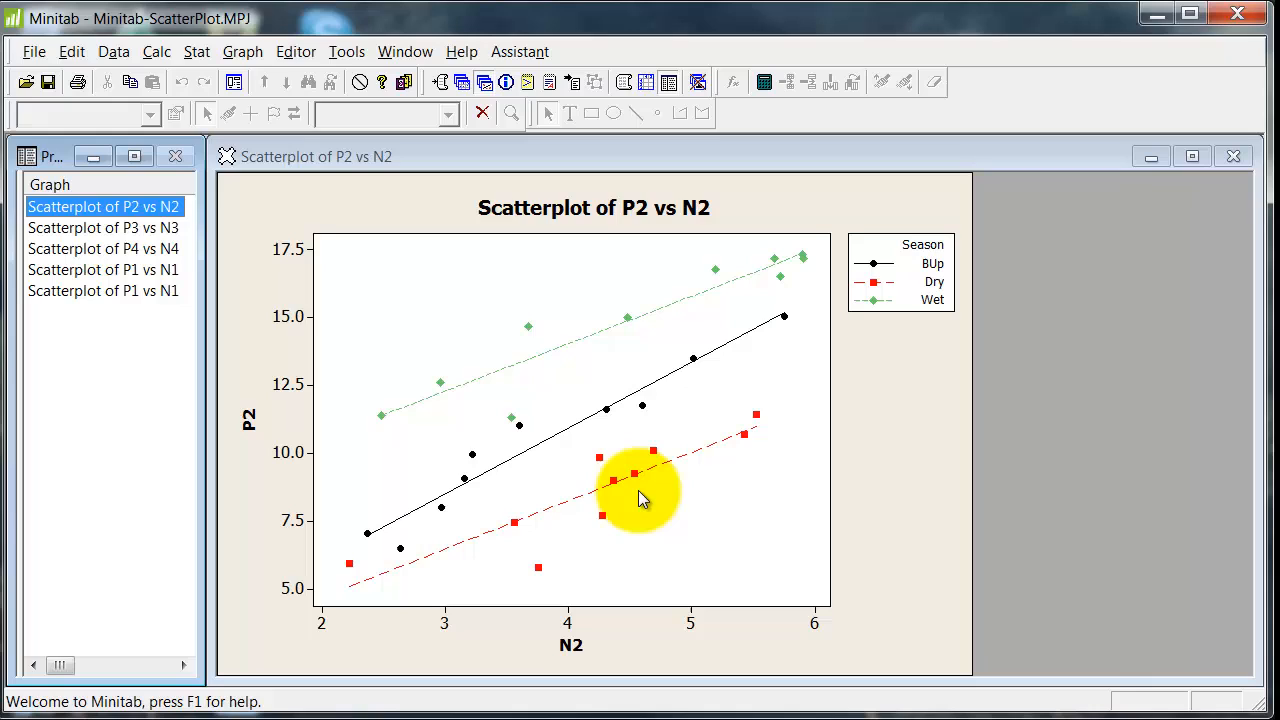
{"action": "mouse_move", "coordinate": [128, 278]}
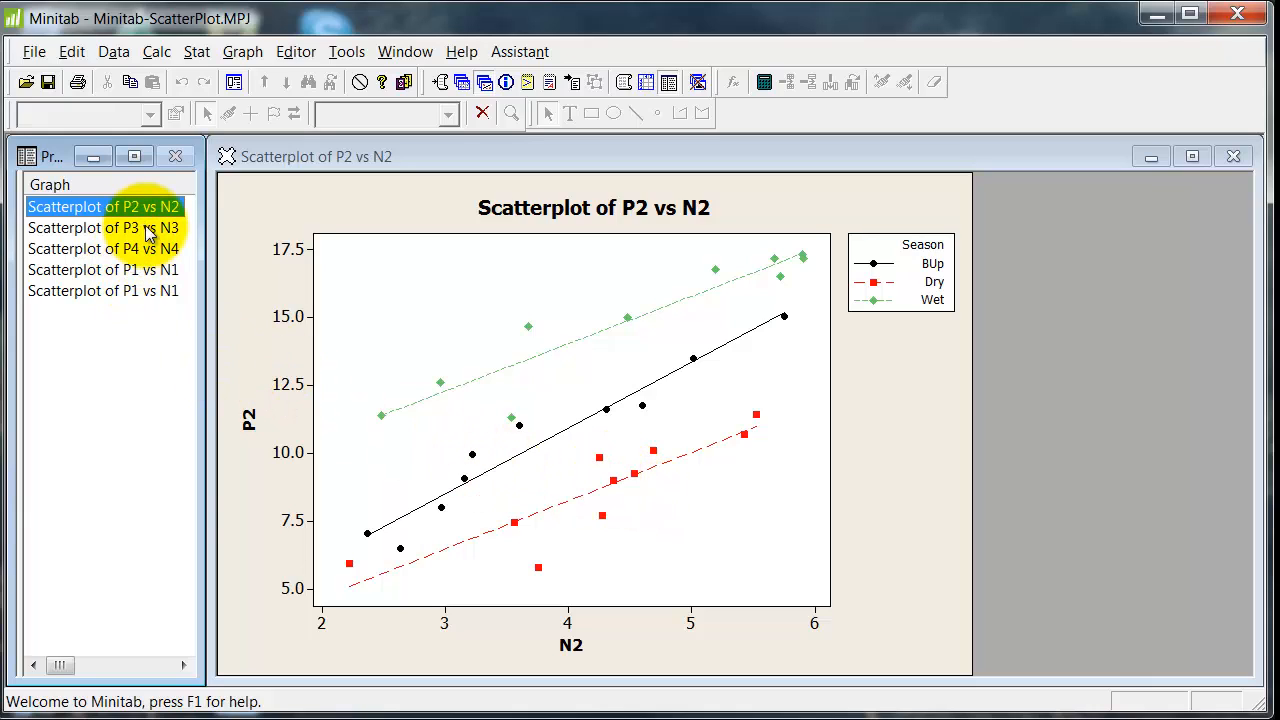
Step: Show the Season-grouped P3 vs N3 scatterplot from Project Manager
{"action": "left_click", "coordinate": [104, 228]}
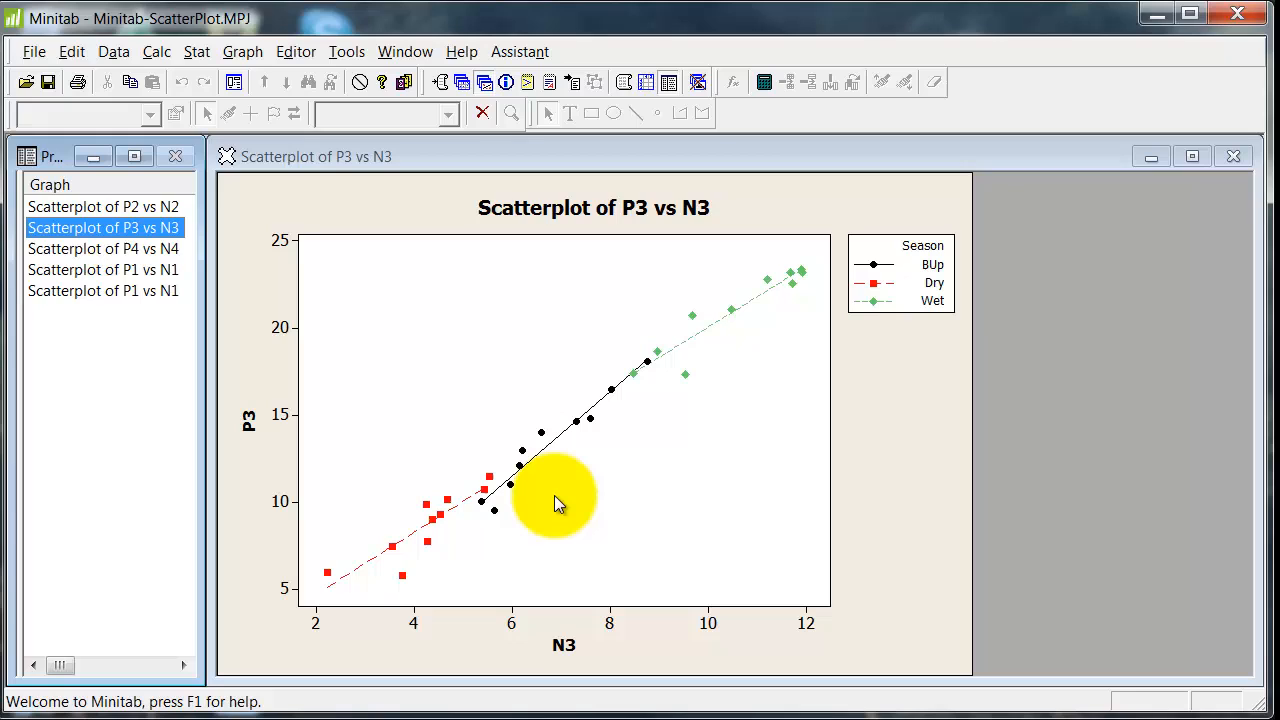
{"action": "mouse_move", "coordinate": [400, 540]}
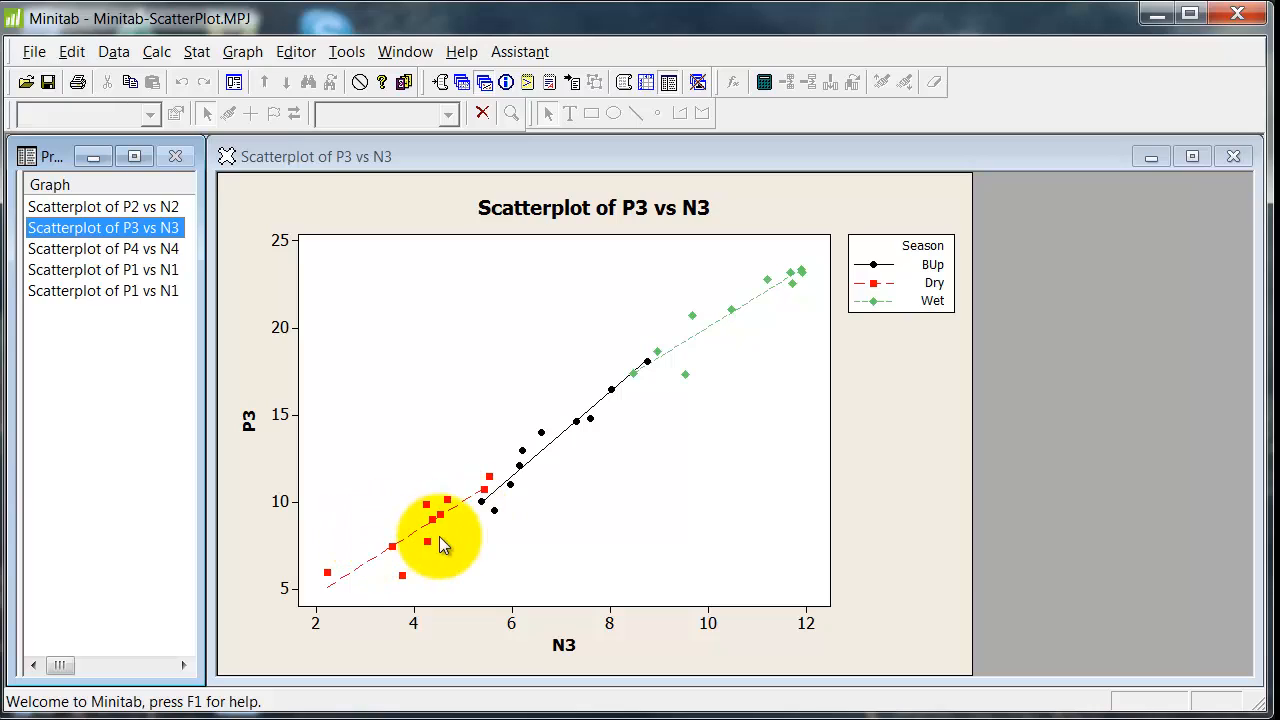
{"action": "mouse_move", "coordinate": [724, 332]}
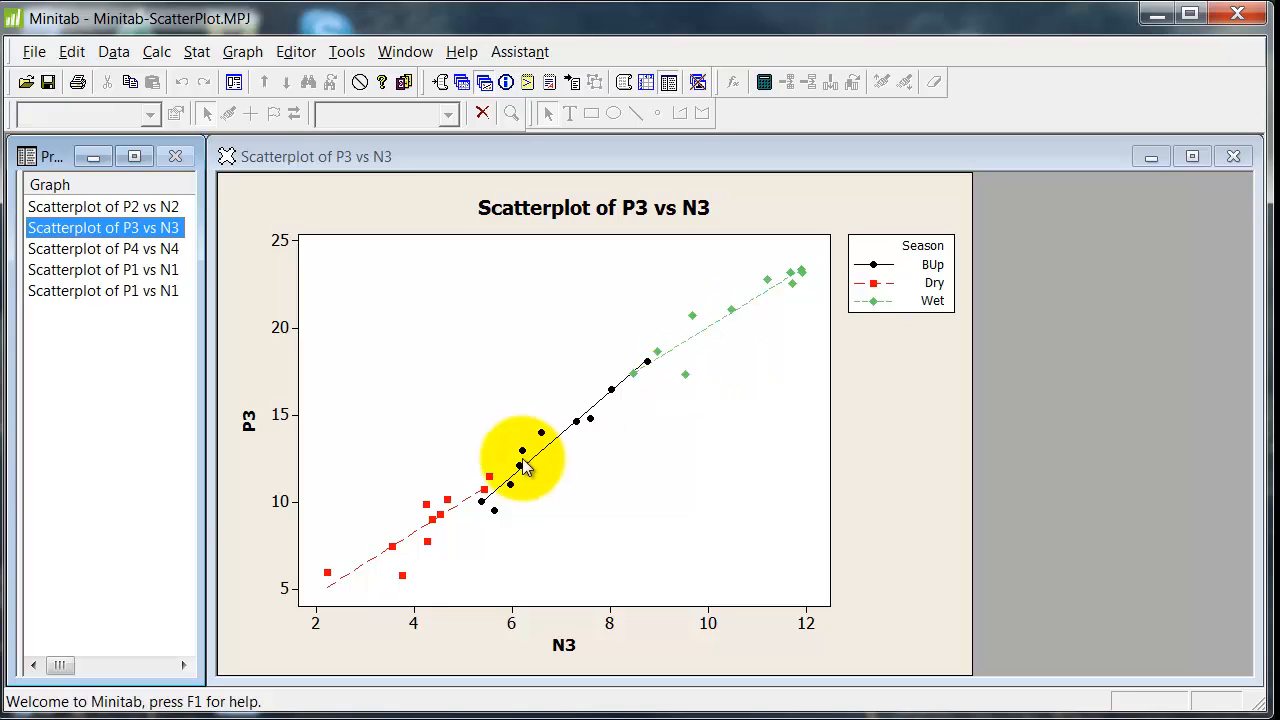
{"action": "mouse_move", "coordinate": [780, 320]}
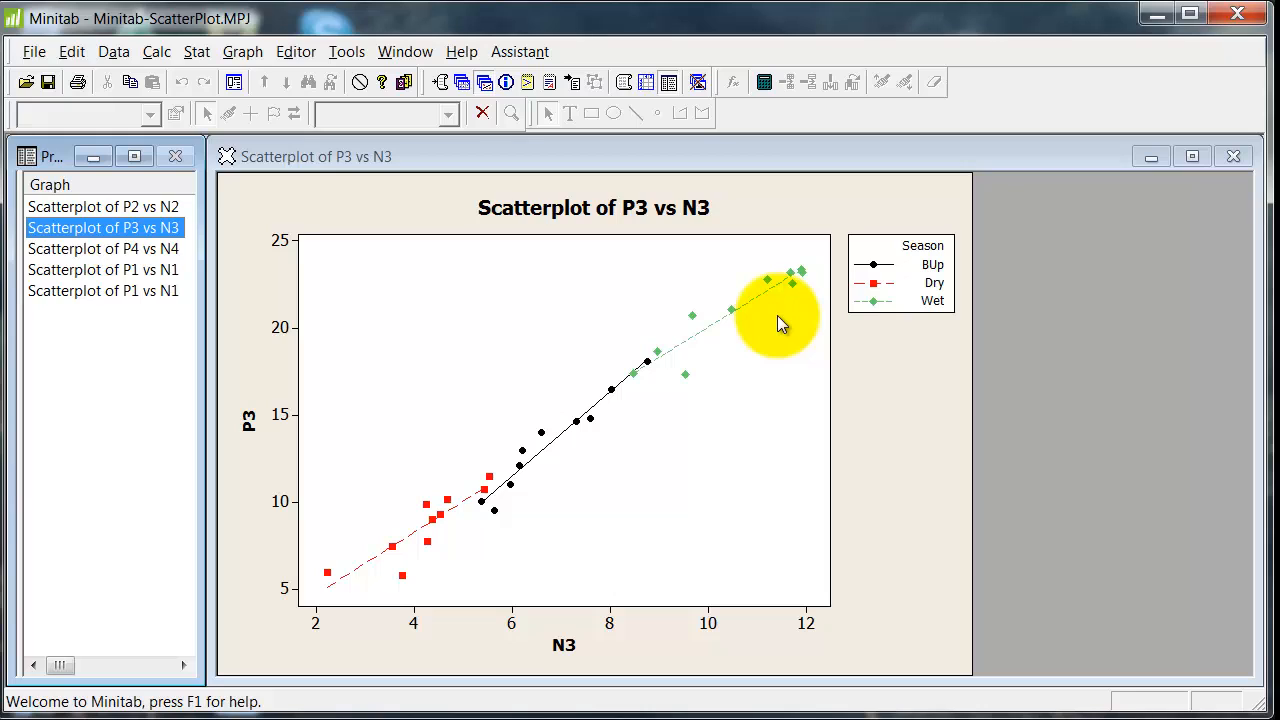
{"action": "mouse_move", "coordinate": [616, 390]}
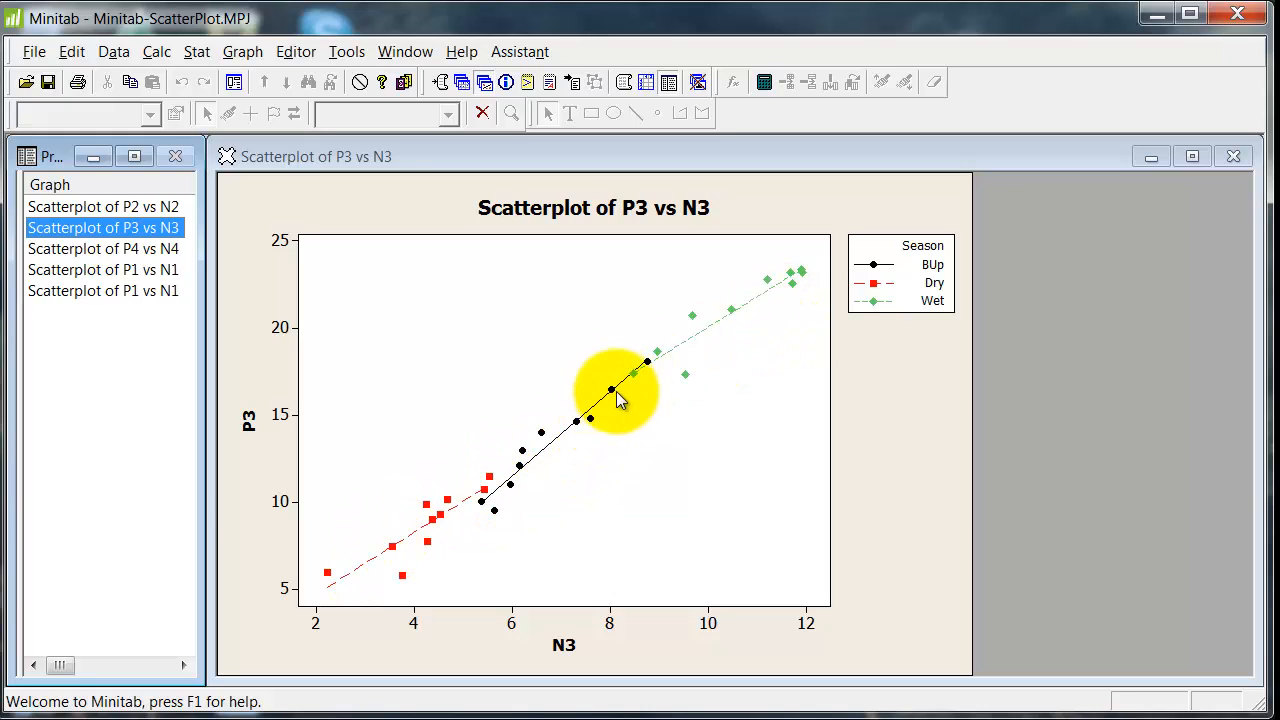
{"action": "mouse_move", "coordinate": [458, 524]}
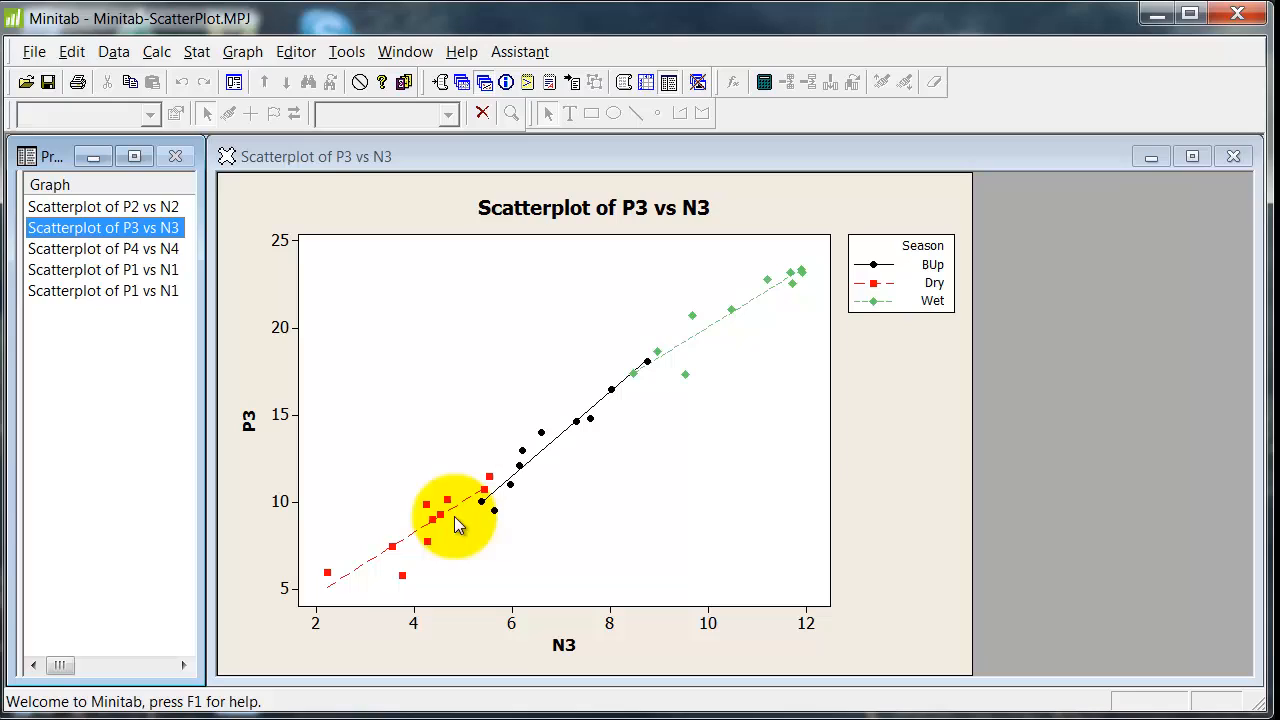
{"action": "mouse_move", "coordinate": [684, 330]}
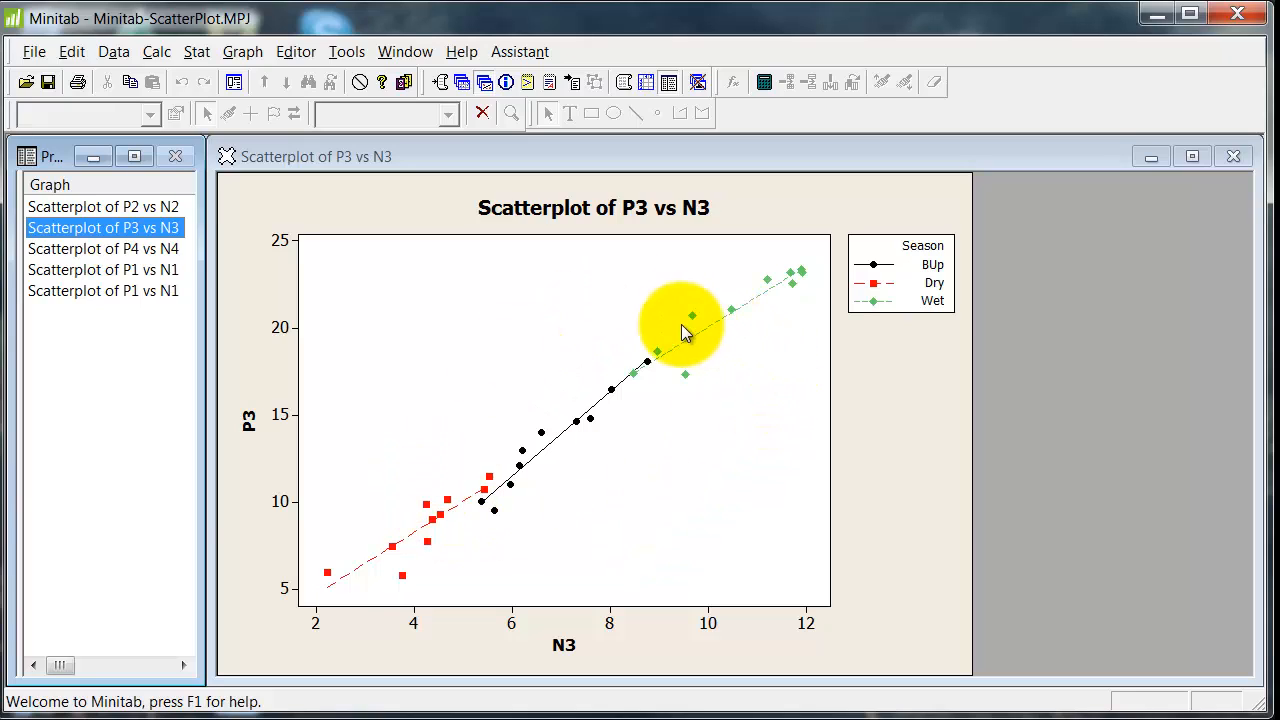
{"action": "mouse_move", "coordinate": [484, 480]}
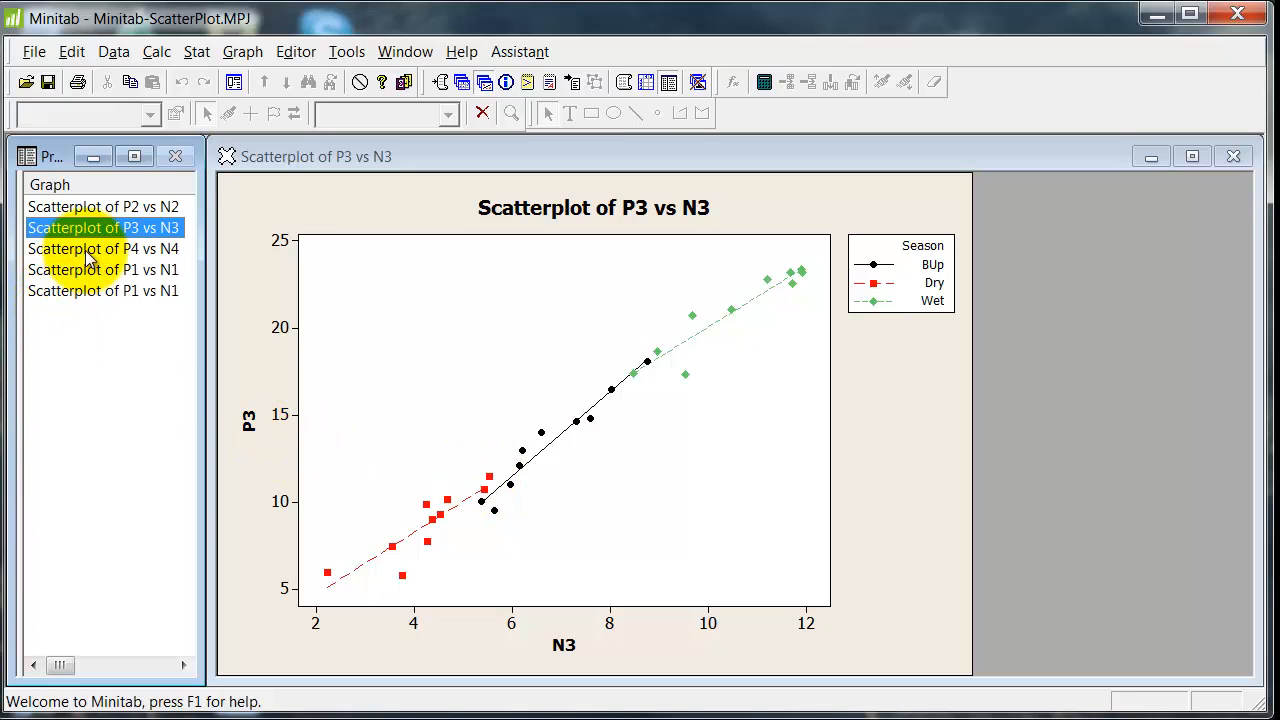
Step: Show the Season-grouped P4 vs N4 scatterplot from Project Manager
{"action": "left_click", "coordinate": [104, 248]}
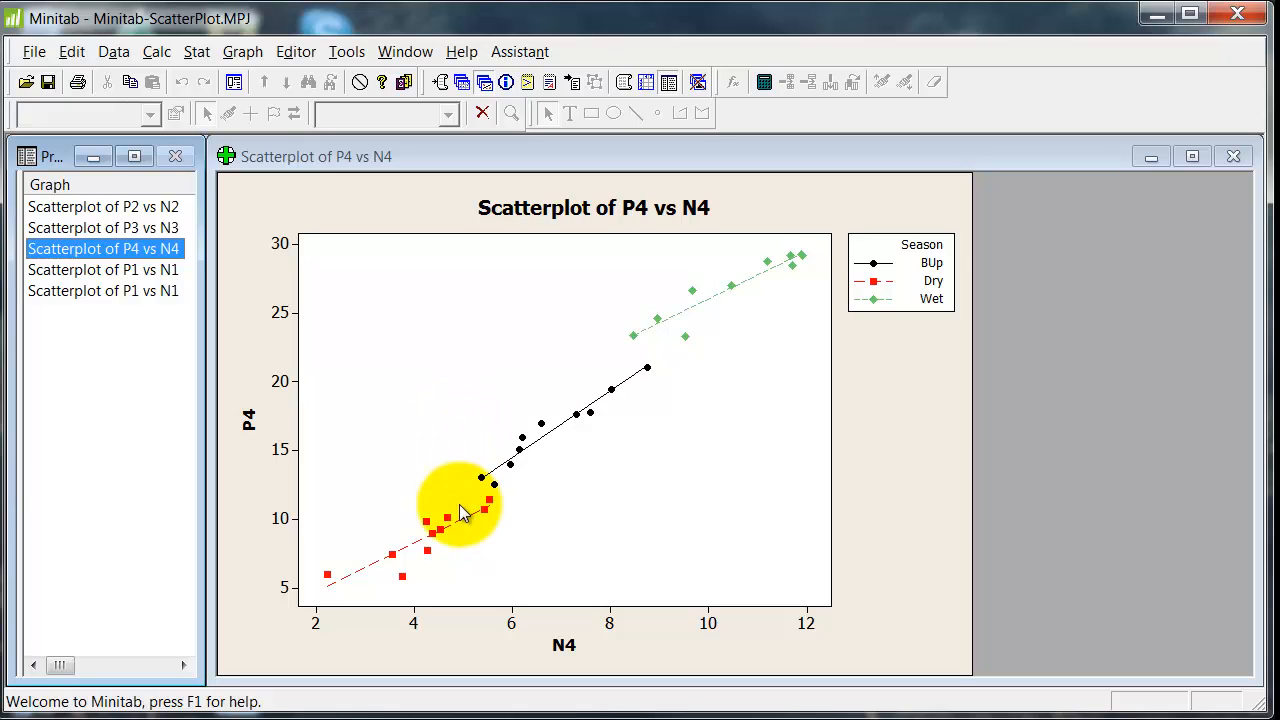
{"action": "mouse_move", "coordinate": [672, 414]}
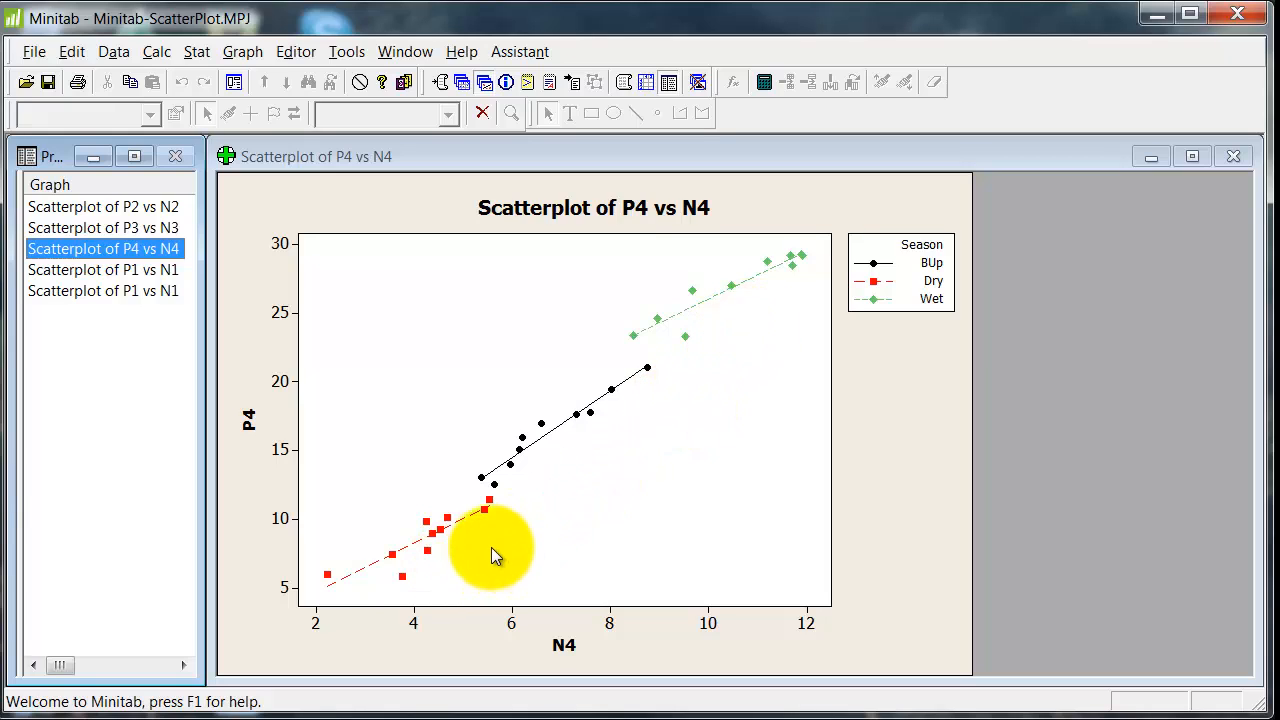
{"action": "mouse_move", "coordinate": [530, 392]}
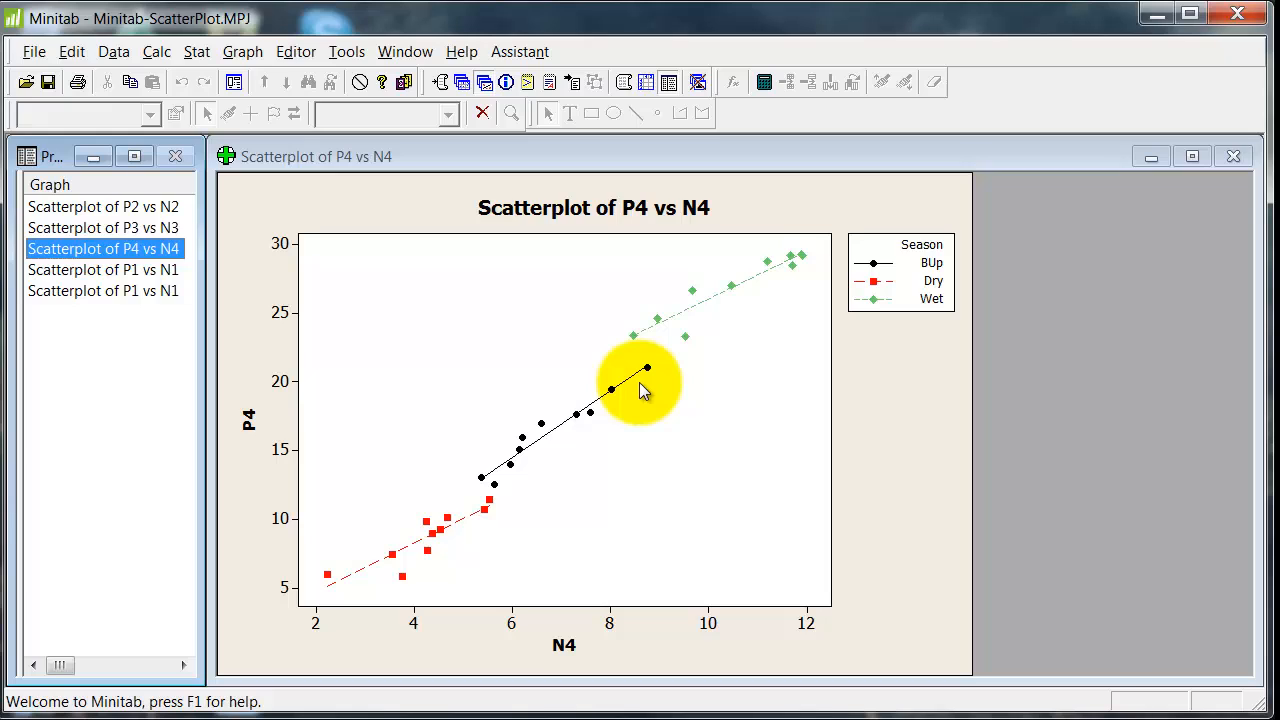
{"action": "mouse_move", "coordinate": [610, 410]}
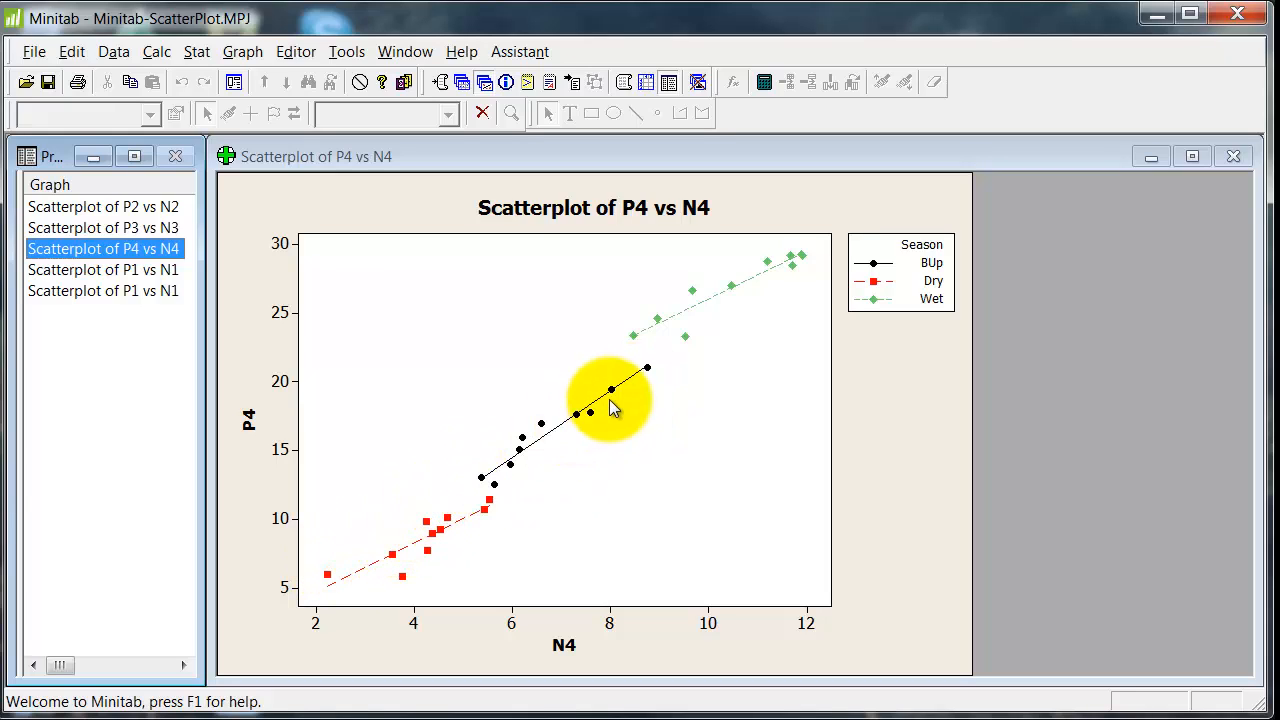
{"action": "mouse_move", "coordinate": [784, 278]}
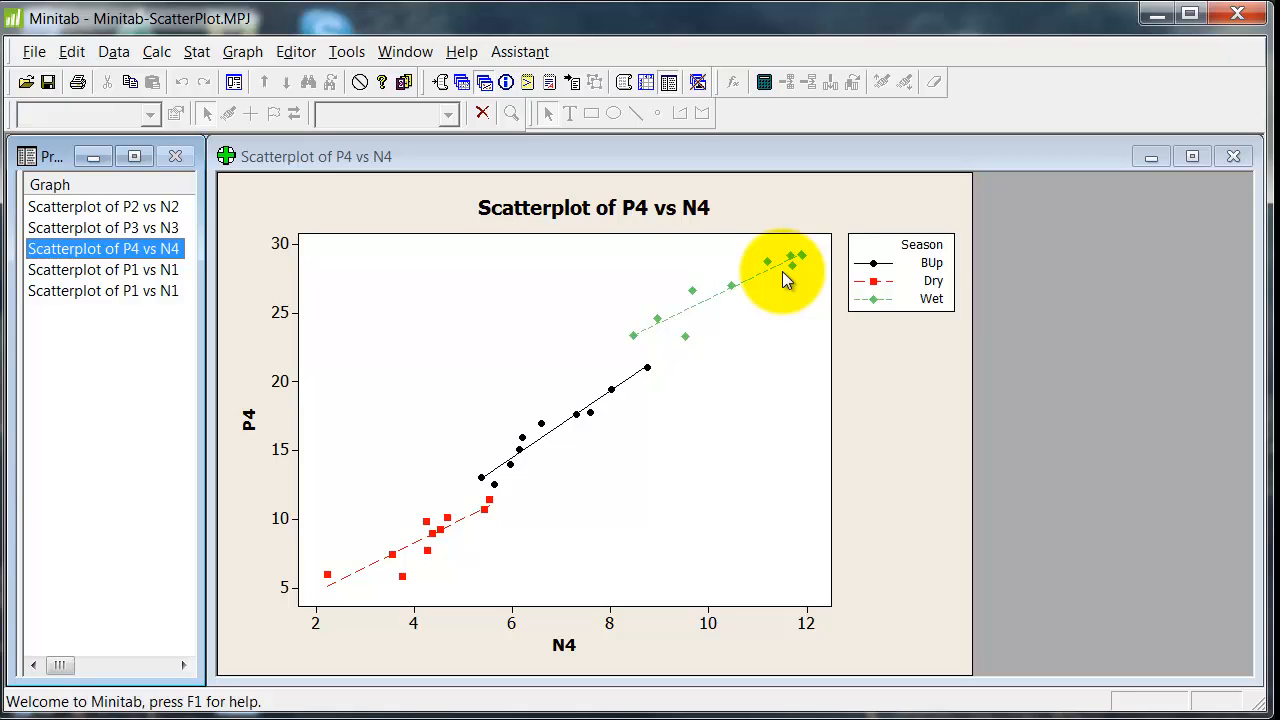
{"action": "mouse_move", "coordinate": [452, 492]}
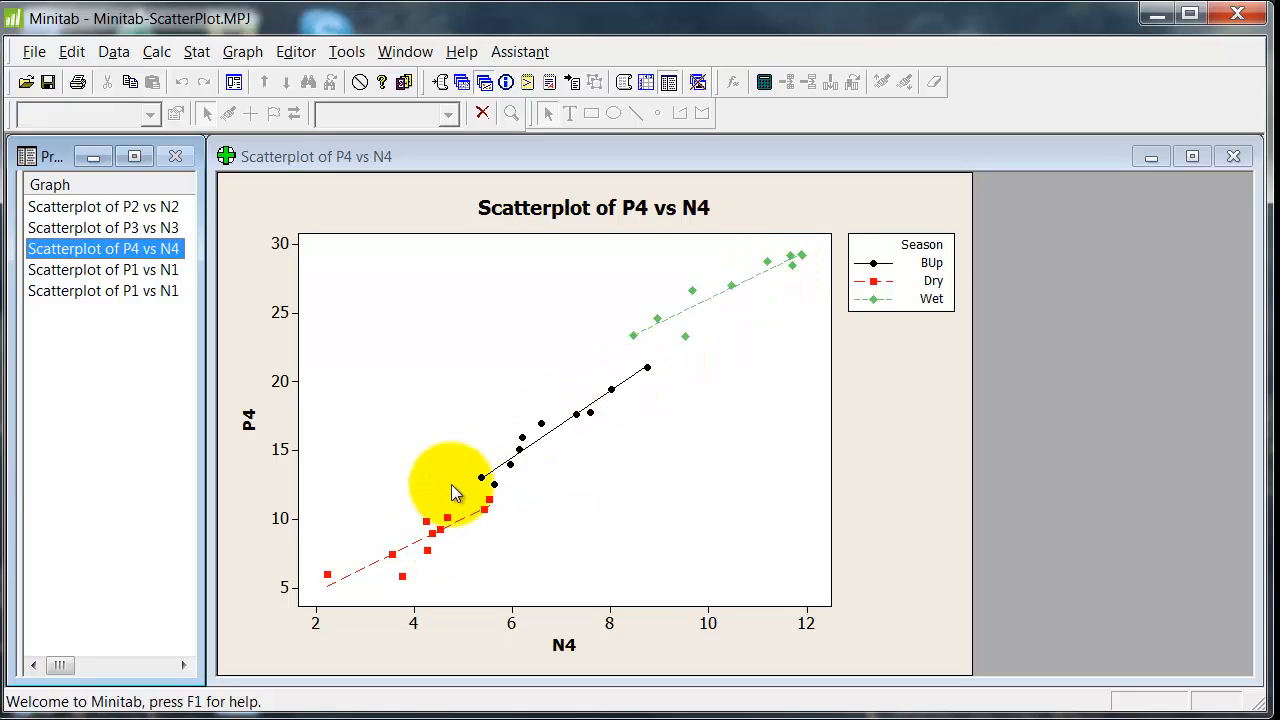
{"action": "mouse_move", "coordinate": [536, 460]}
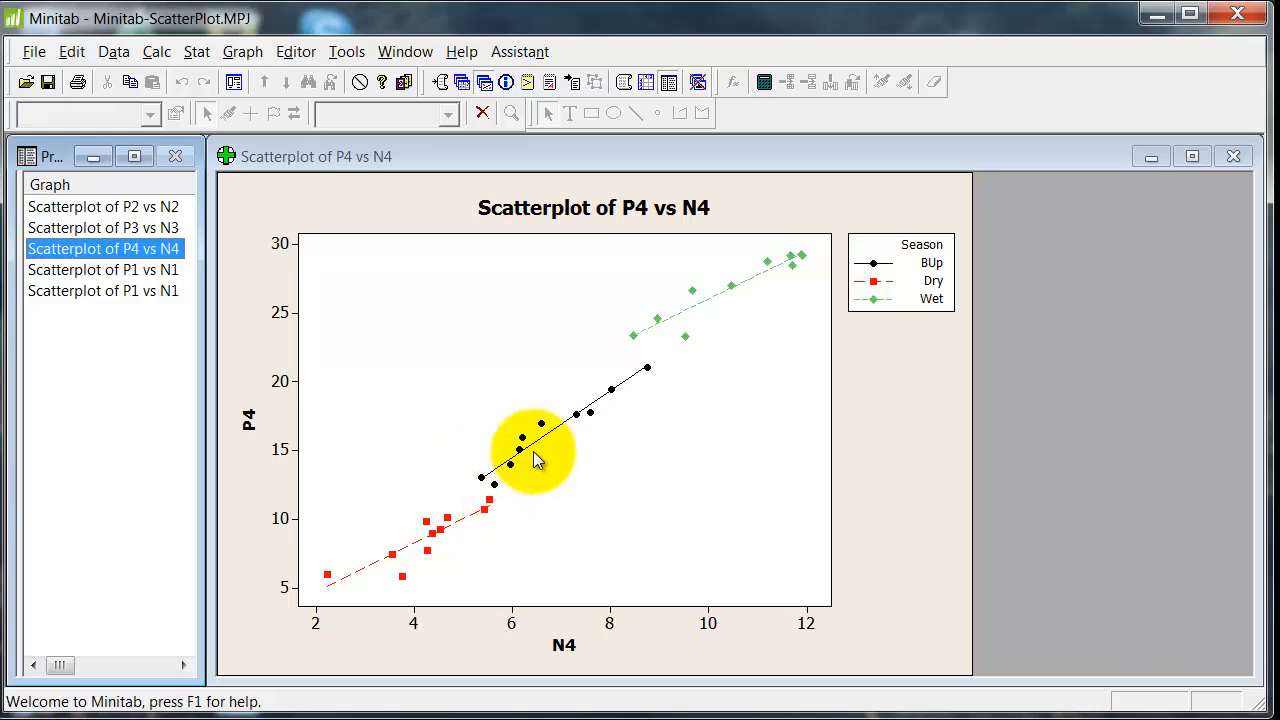
{"action": "mouse_move", "coordinate": [620, 376]}
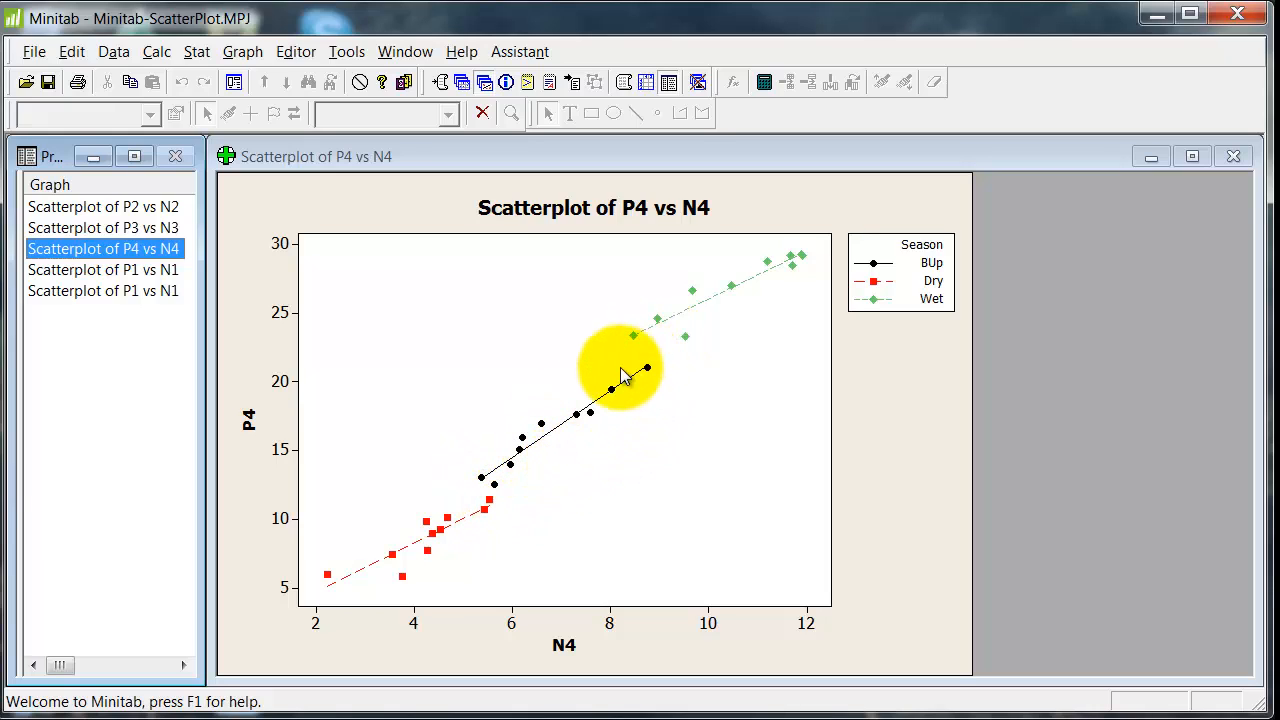
{"action": "mouse_move", "coordinate": [600, 456]}
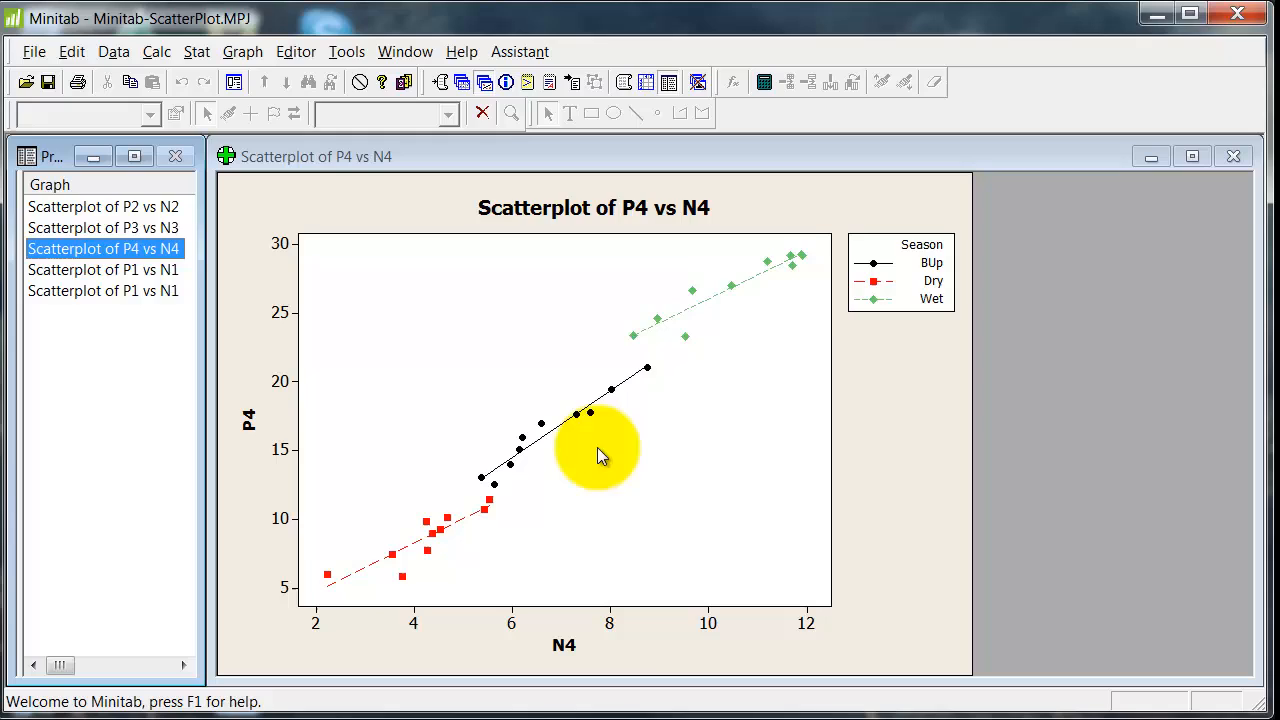
{"action": "mouse_move", "coordinate": [684, 352]}
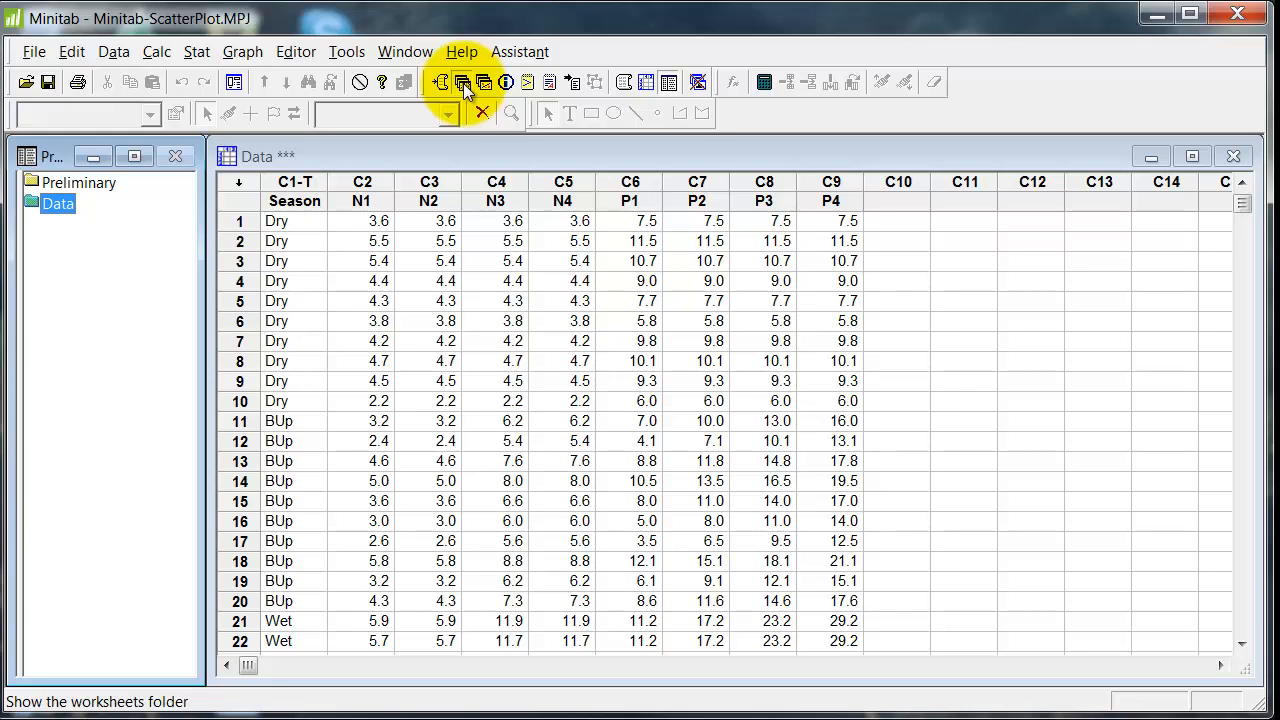
Step: Return to the Data worksheet and draft 'correlation N1-P4; by Season.' in the editor
{"action": "left_click", "coordinate": [460, 82]}
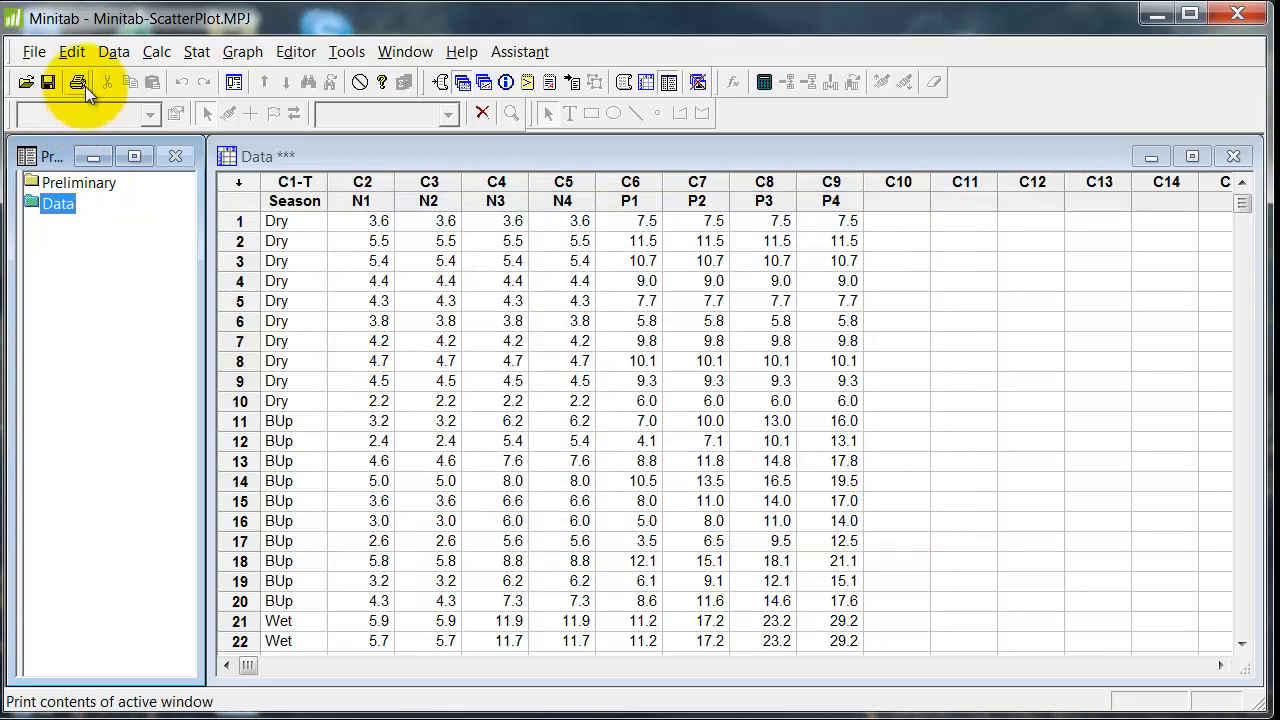
{"action": "left_click", "coordinate": [72, 52]}
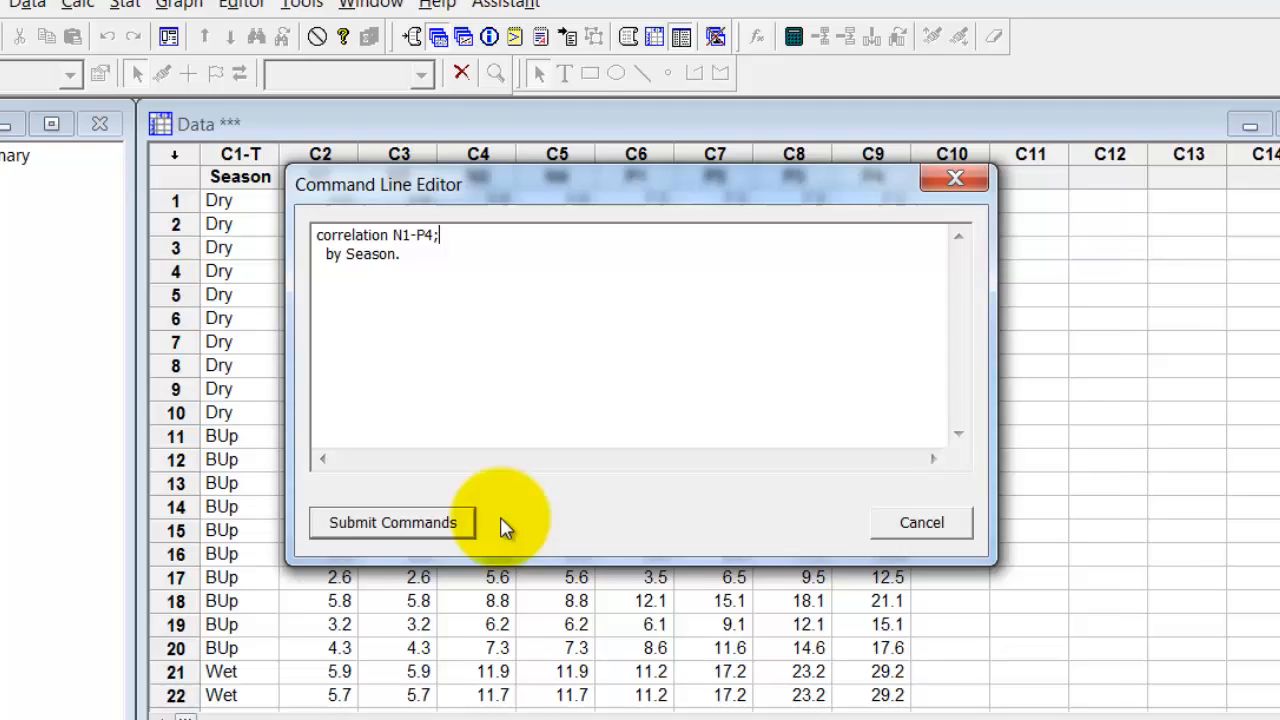
Step: Submit the by-Season correlation command to produce per-season N1–P4 tables
{"action": "left_click", "coordinate": [392, 522]}
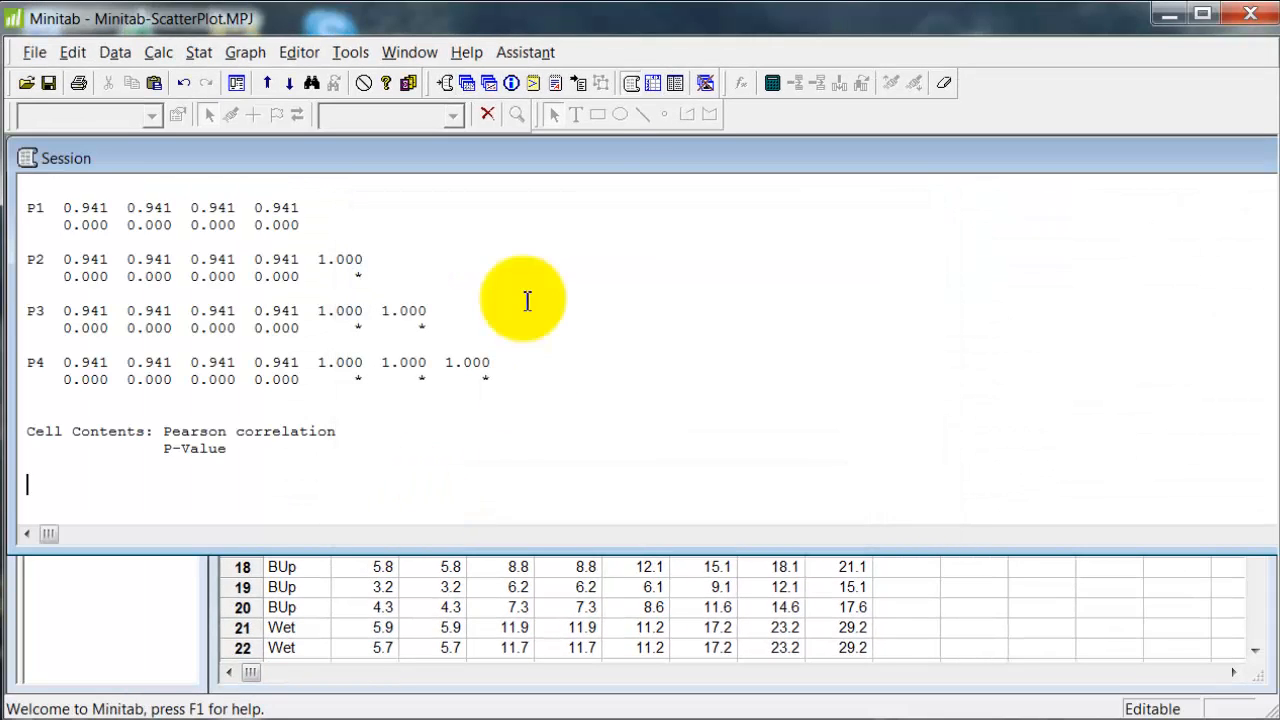
Step: Review the per-season results in the Session window: Dry N–P correlations 0.876, Wet 0.941
{"action": "left_click", "coordinate": [442, 82]}
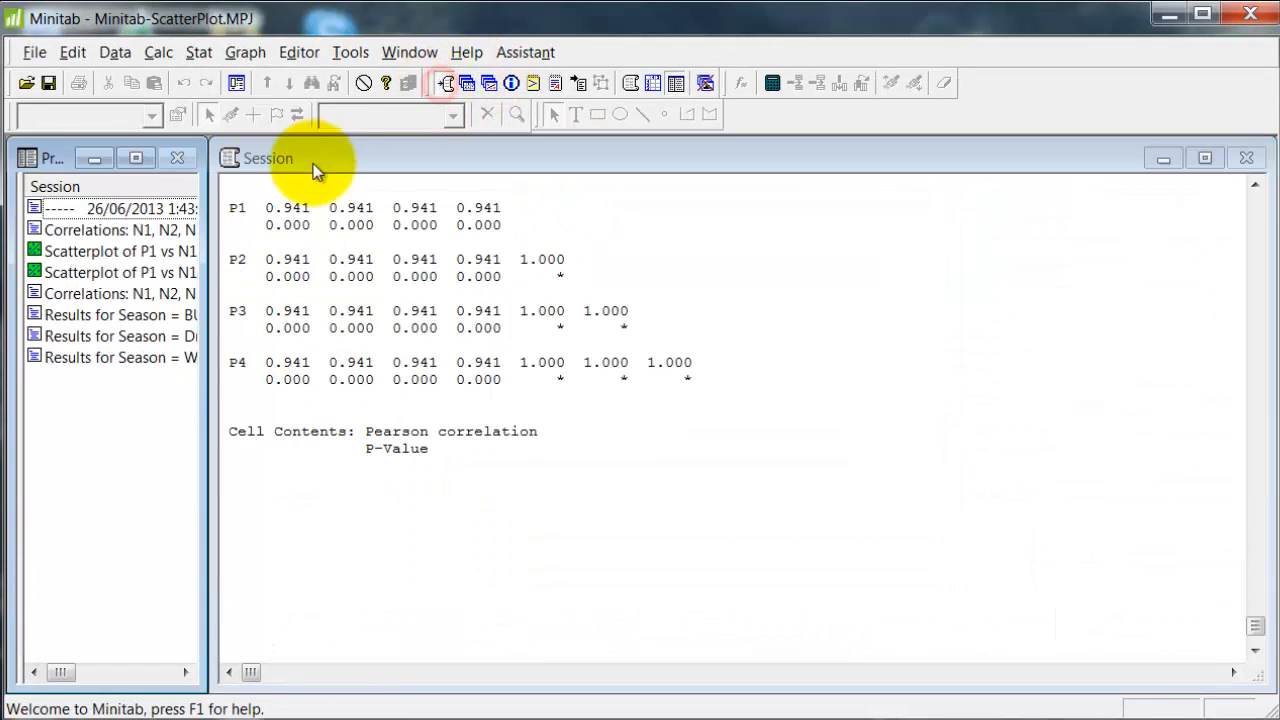
{"action": "left_click", "coordinate": [110, 316]}
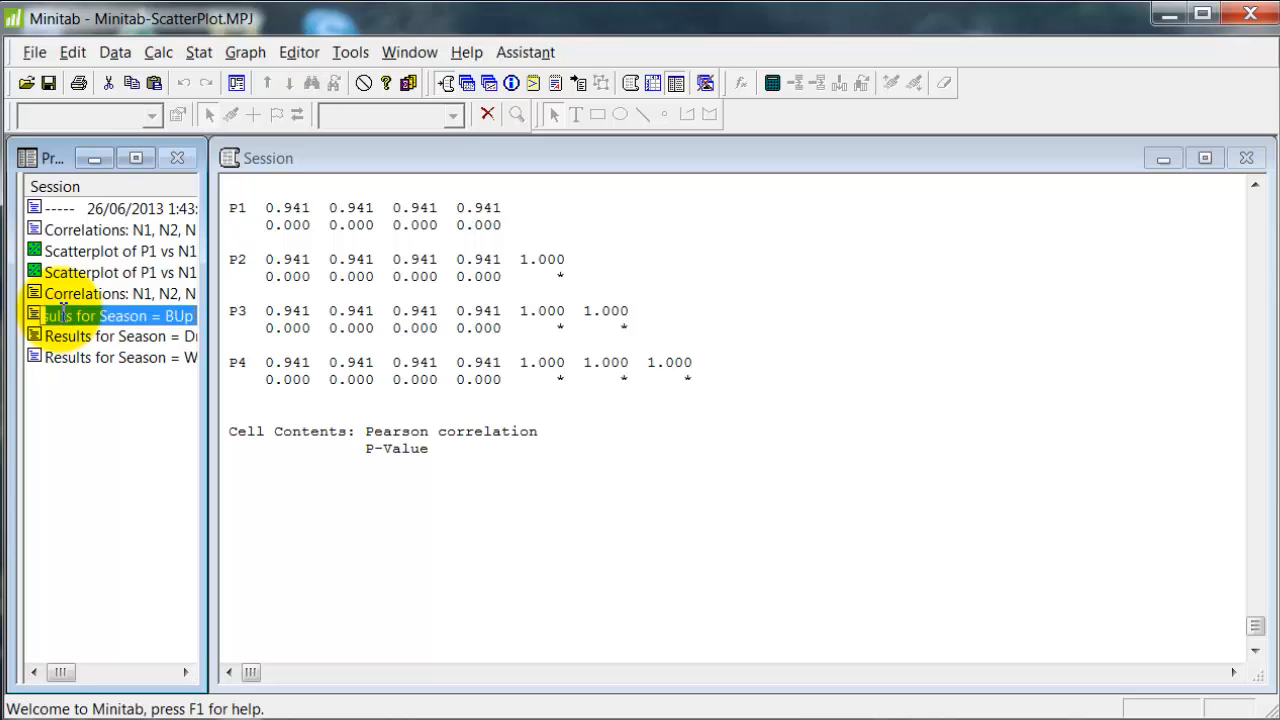
{"action": "left_click", "coordinate": [110, 316]}
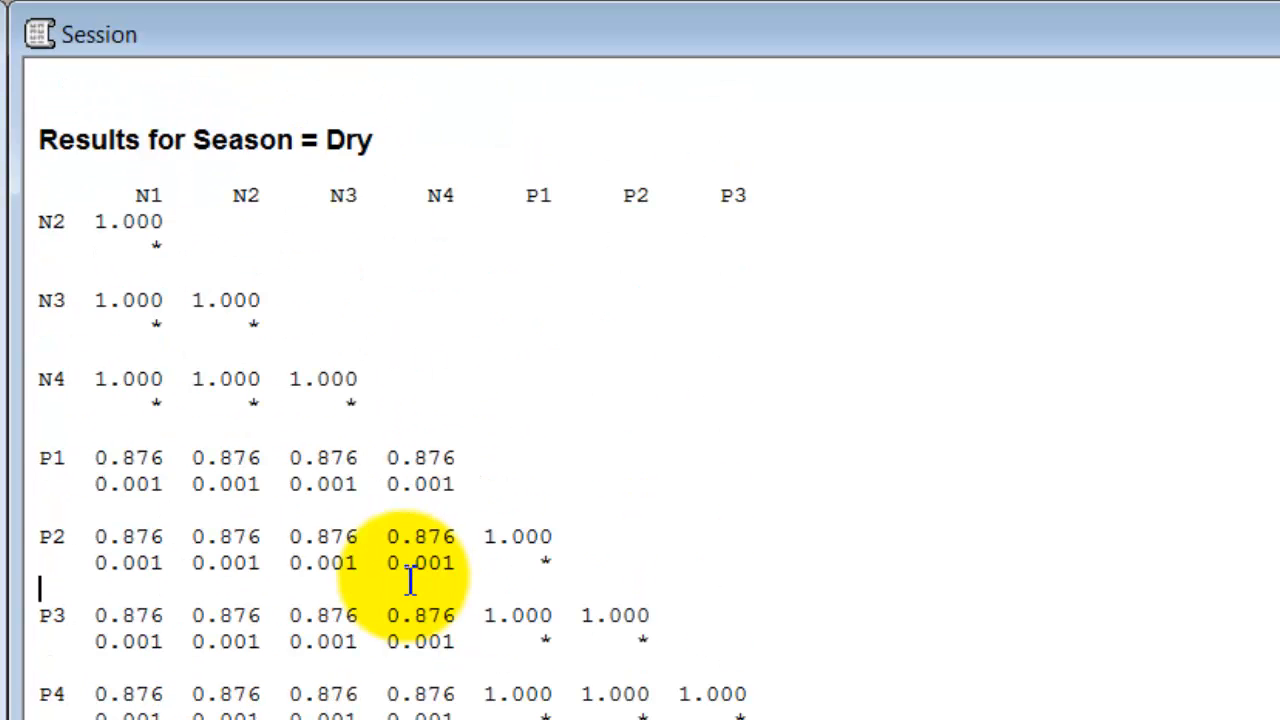
{"action": "scroll", "scroll_direction": "down", "scroll_amount": 3}
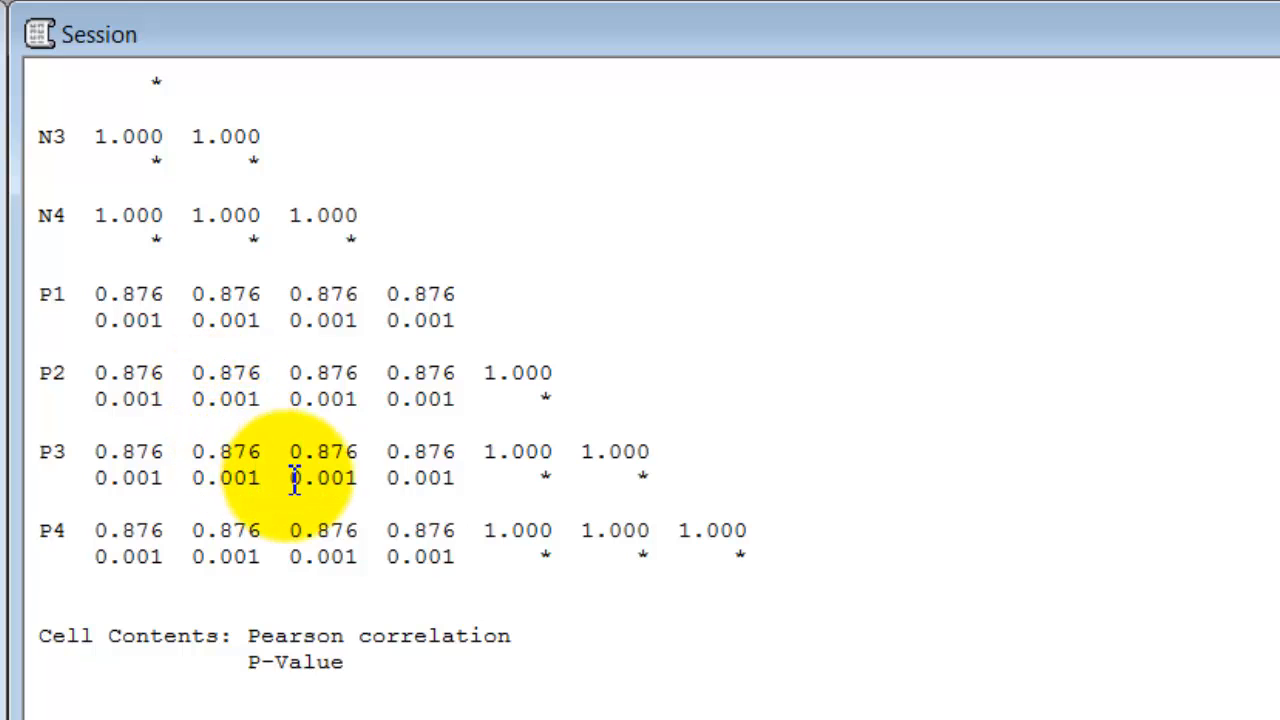
{"action": "scroll", "scroll_direction": "down", "scroll_amount": 3}
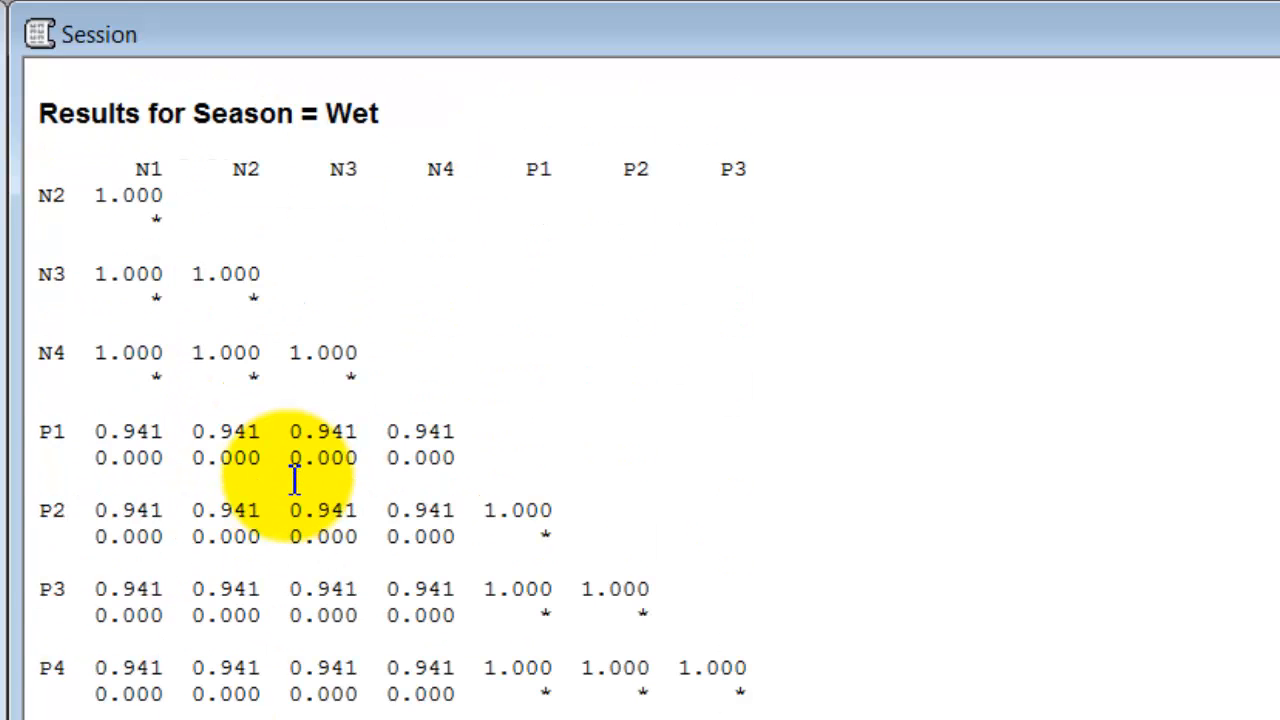